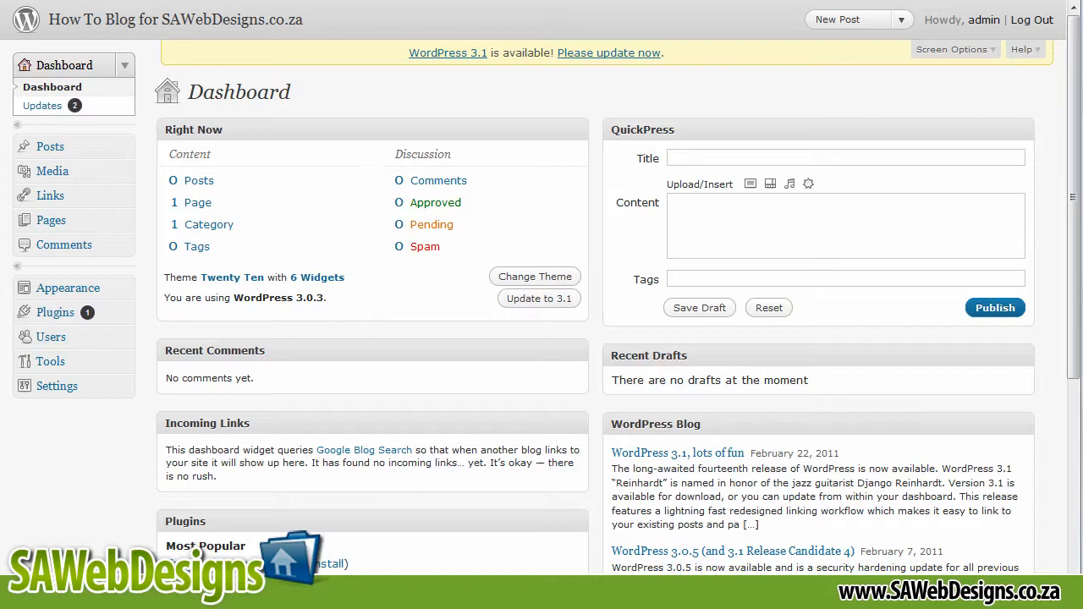
mouse_move(835, 91)
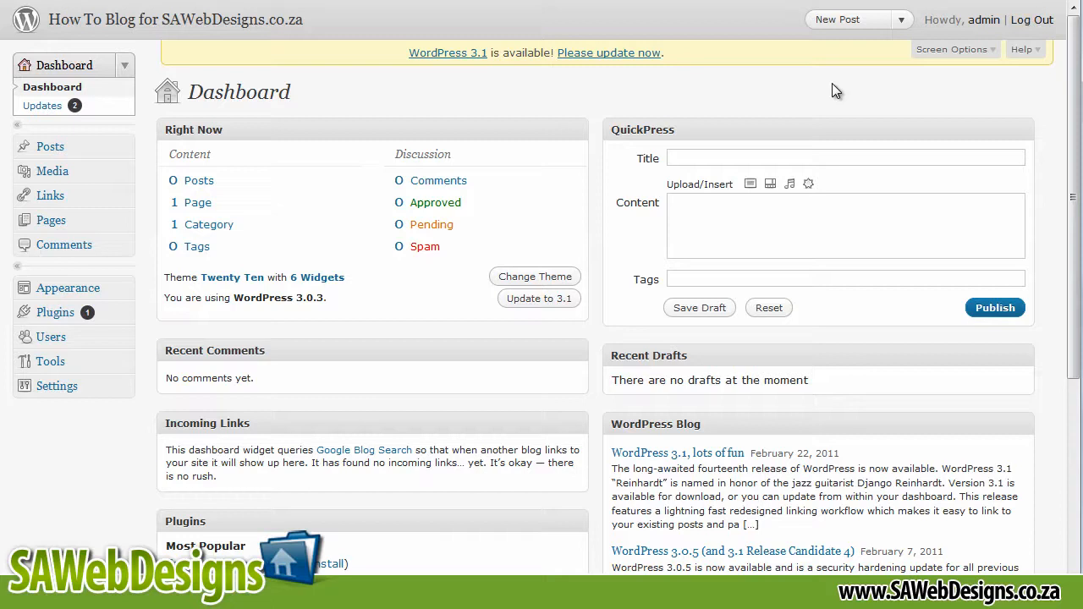
Log out of the site admin from the admin bar.
left_click(1032, 20)
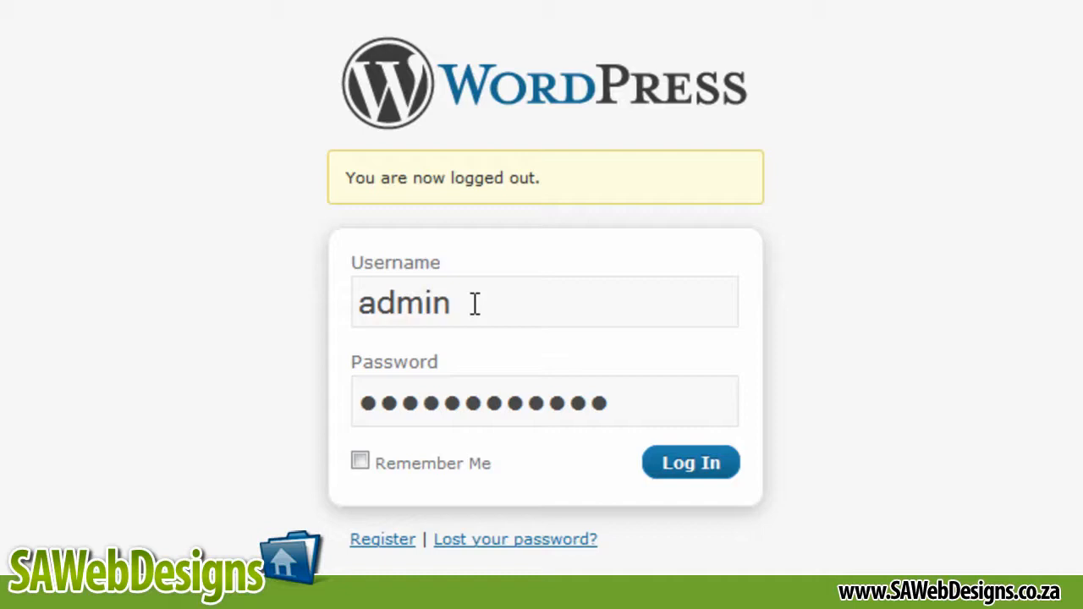
Log back in with the prefilled admin credentials and land on the Dashboard.
left_click(359, 464)
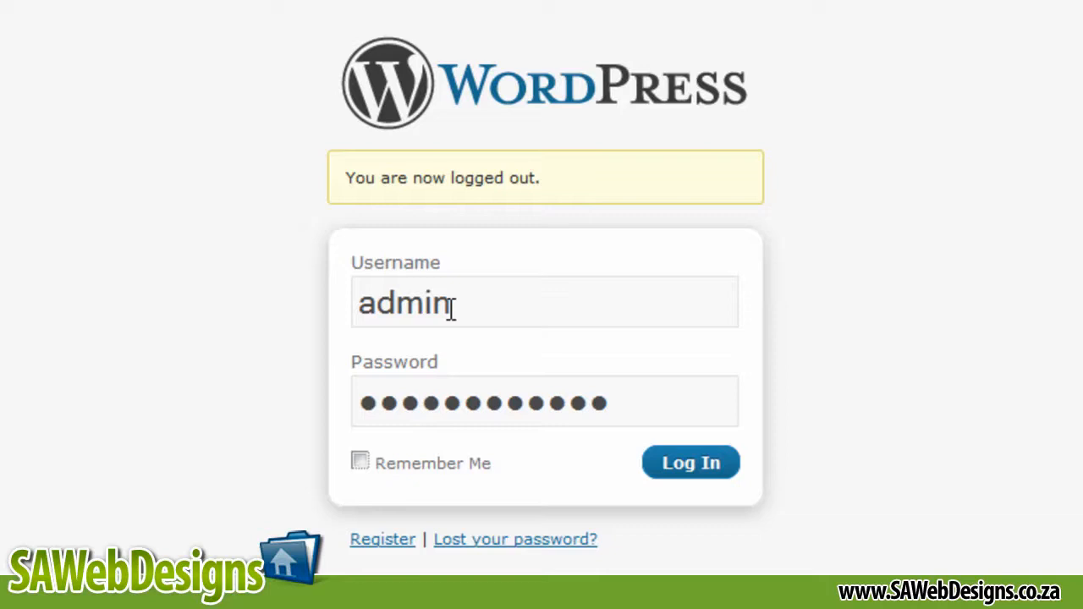
left_click(691, 464)
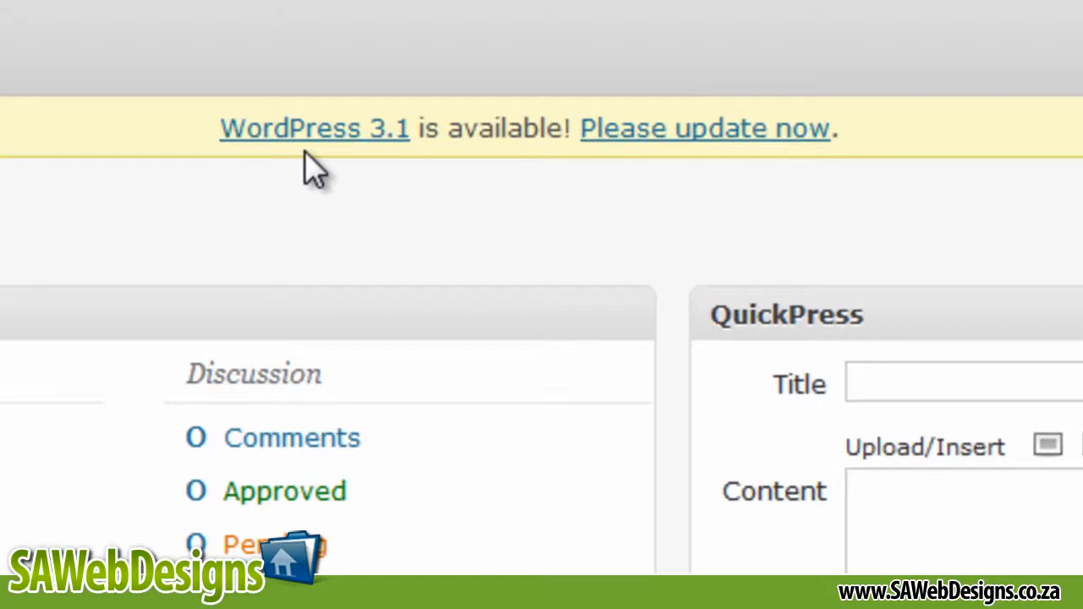
mouse_move(189, 135)
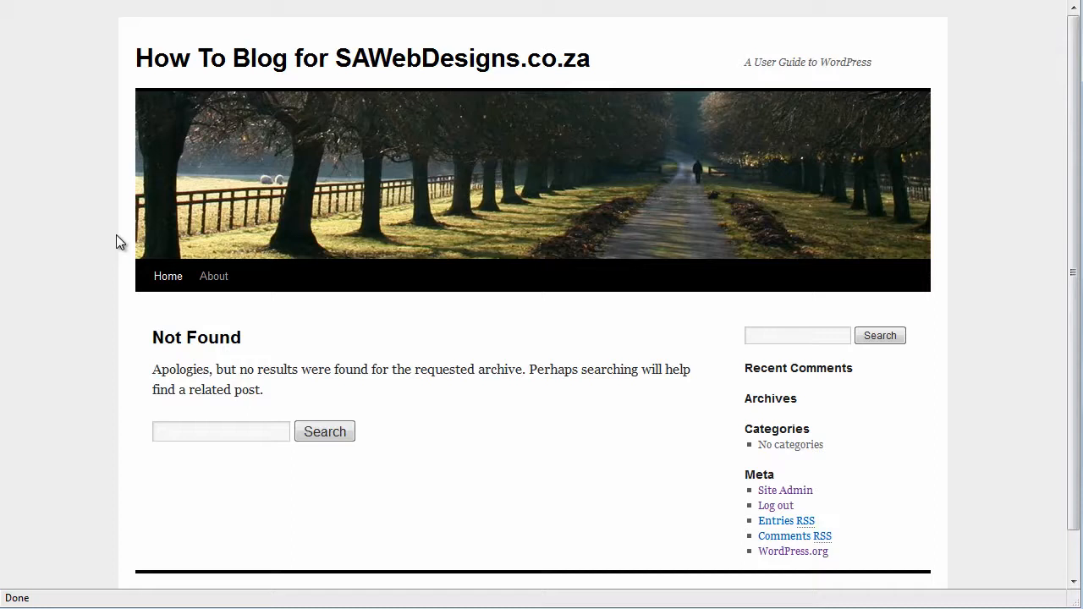
mouse_move(376, 2)
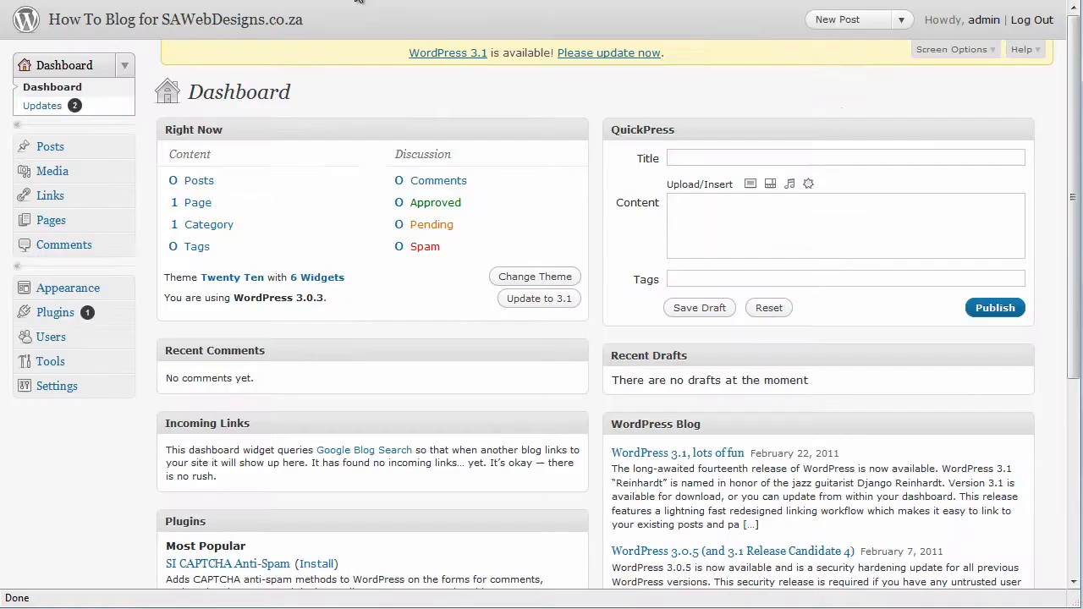
mouse_move(203, 118)
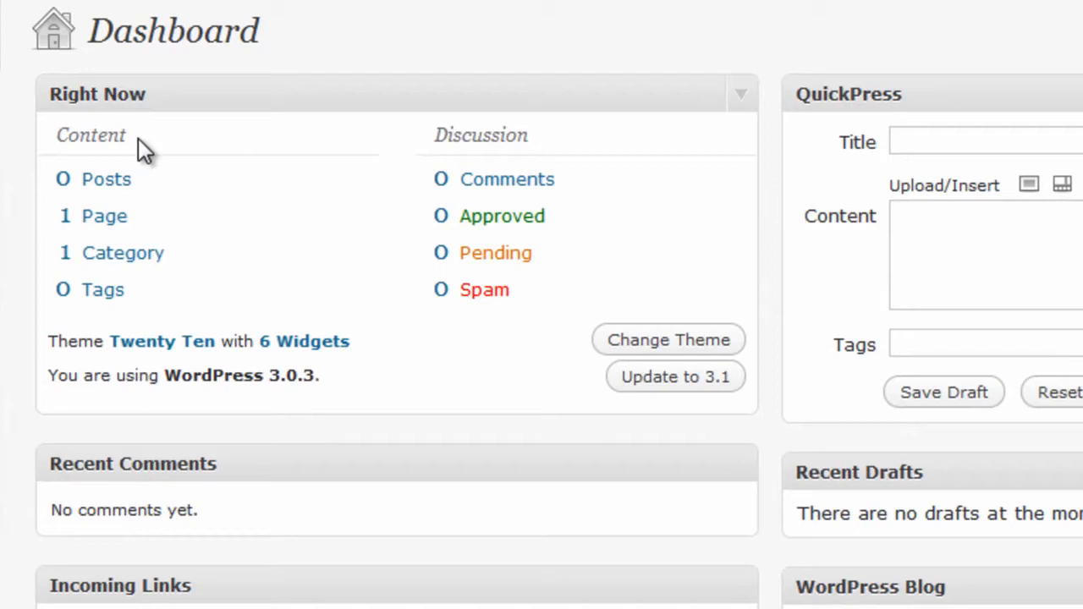
mouse_move(105, 216)
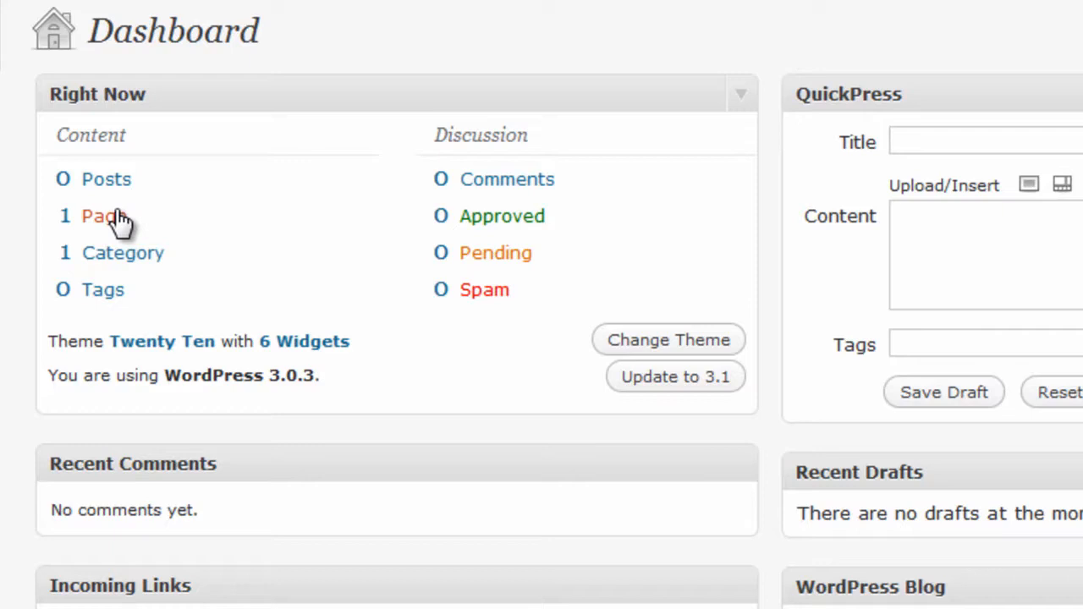
mouse_move(119, 252)
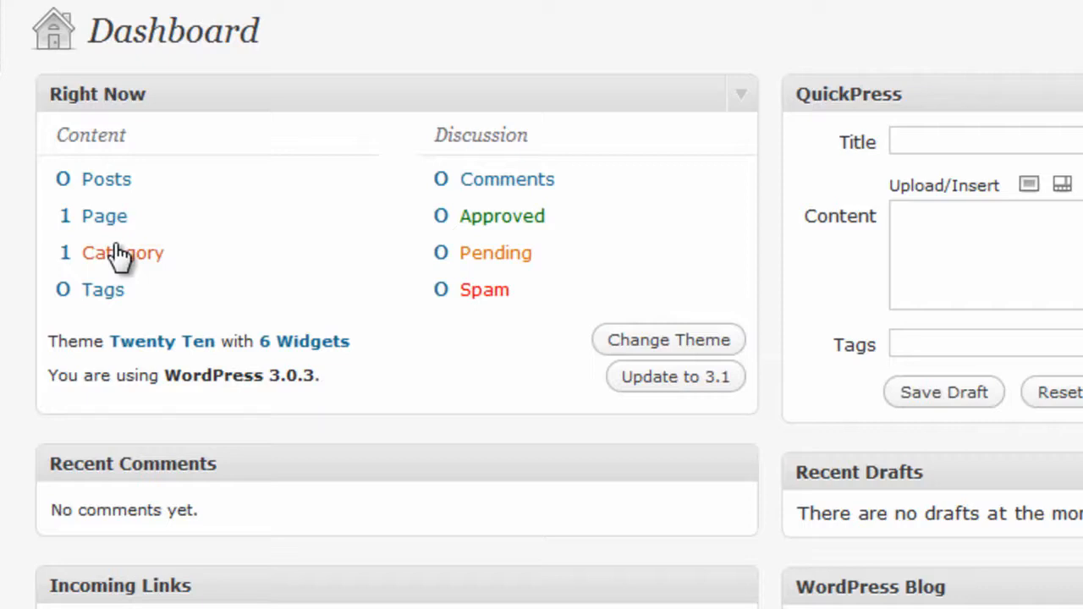
Show the Categories list containing the single News category.
left_click(122, 252)
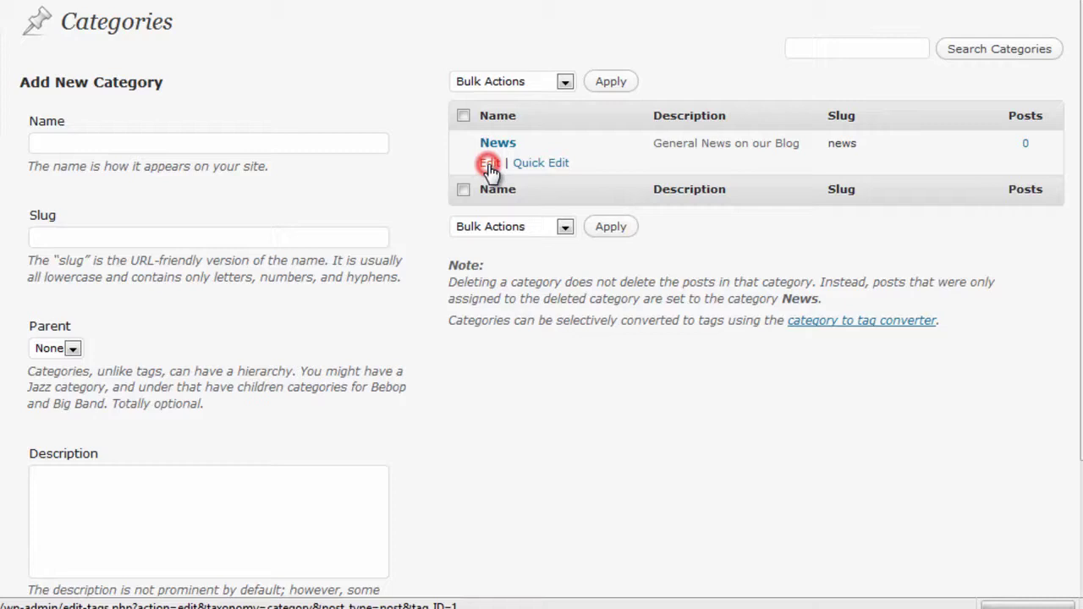
Edit the News category, try 's_blog' in the slug, then remove it so the slug stays news.
left_click(489, 163)
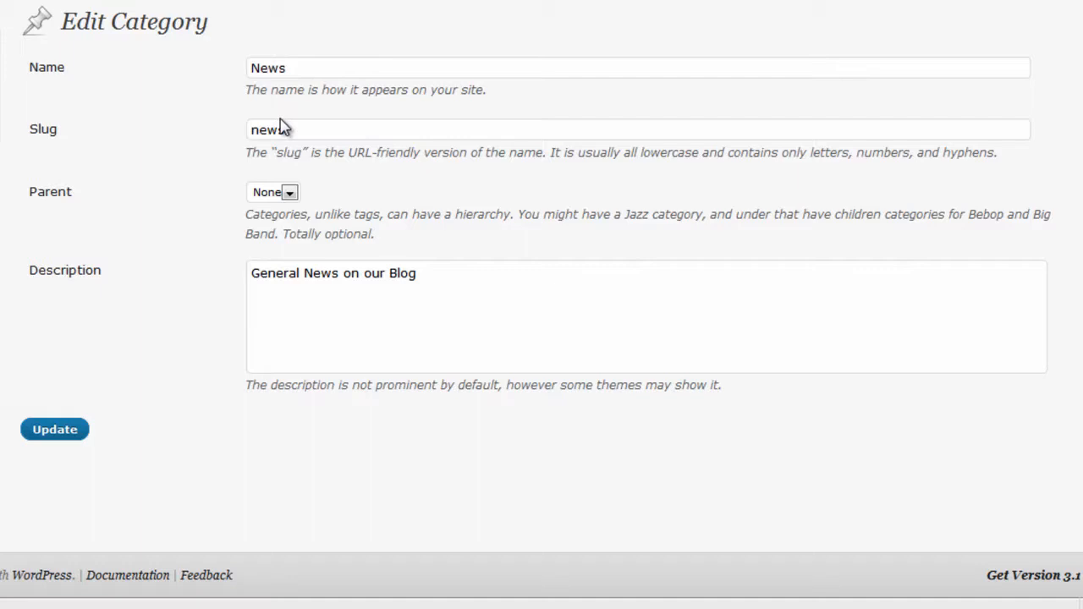
type("s_blog")
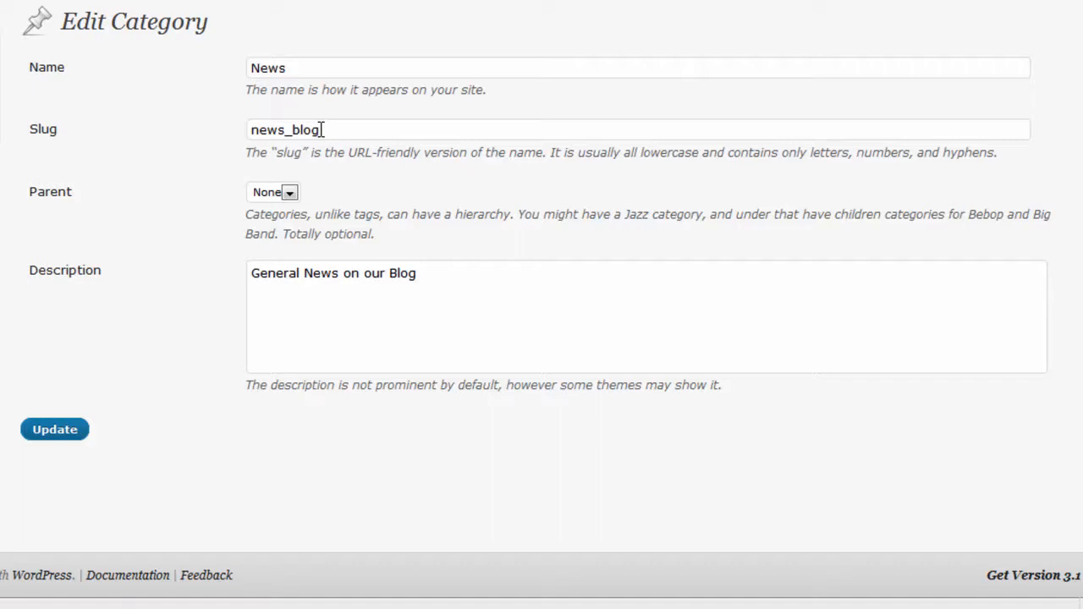
key("BackSpace")
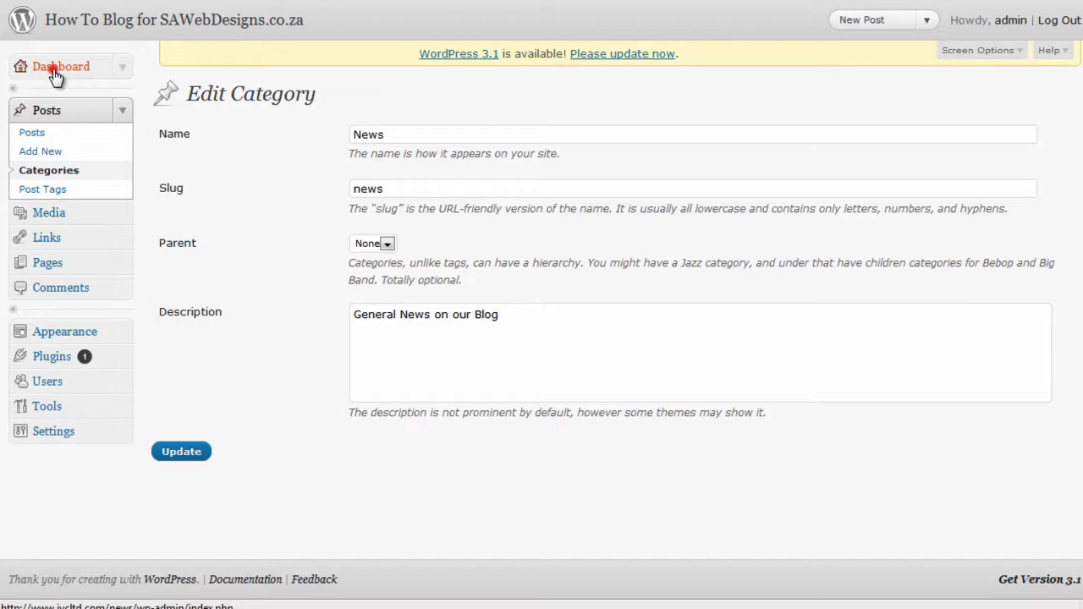
Return to the Dashboard overview, leaving the News category unchanged.
left_click(60, 66)
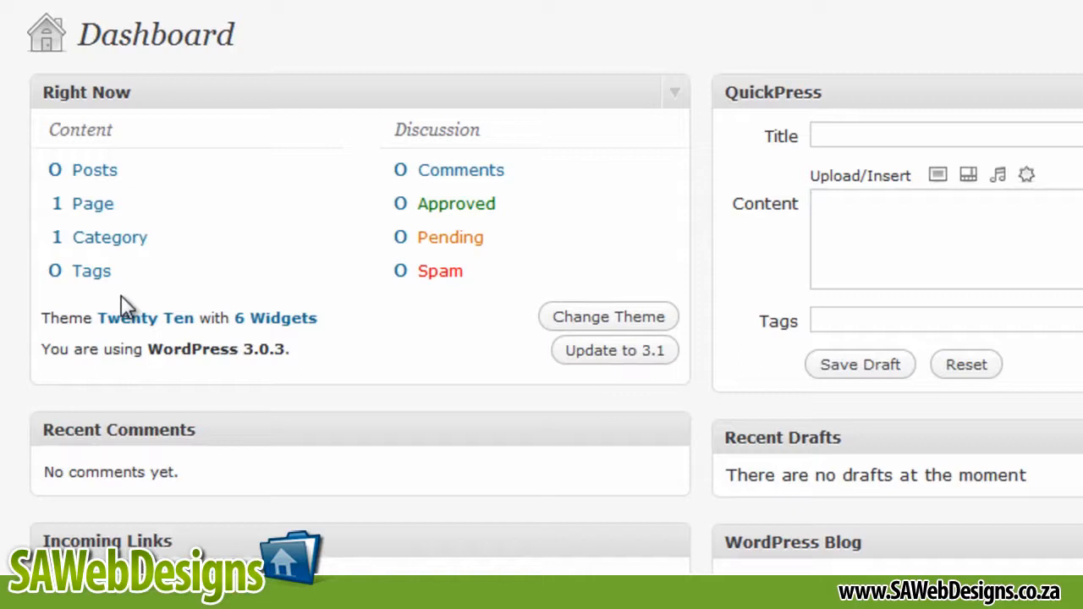
mouse_move(91, 271)
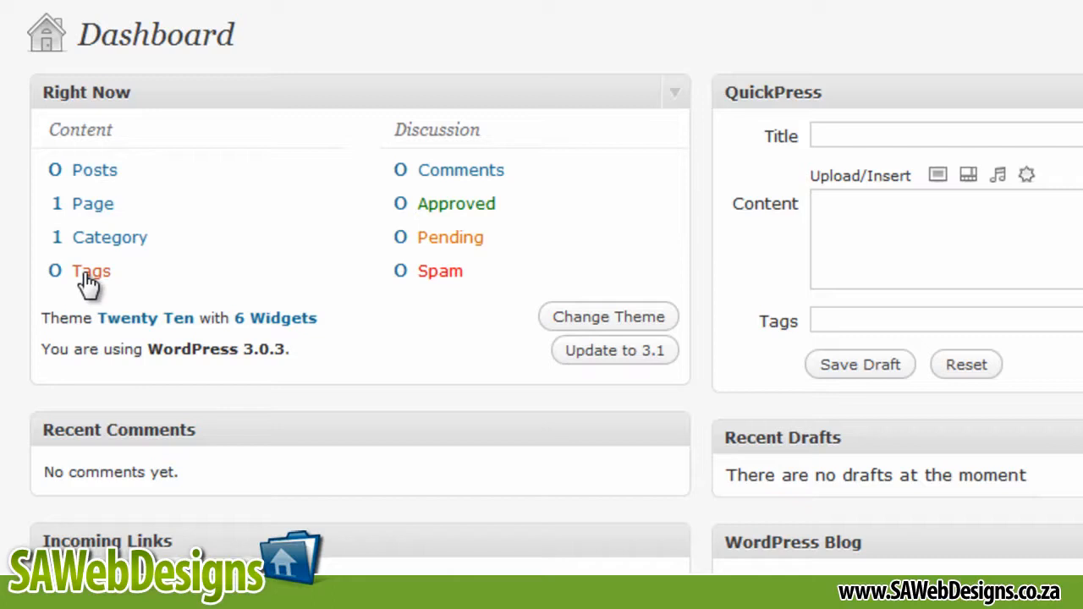
mouse_move(379, 175)
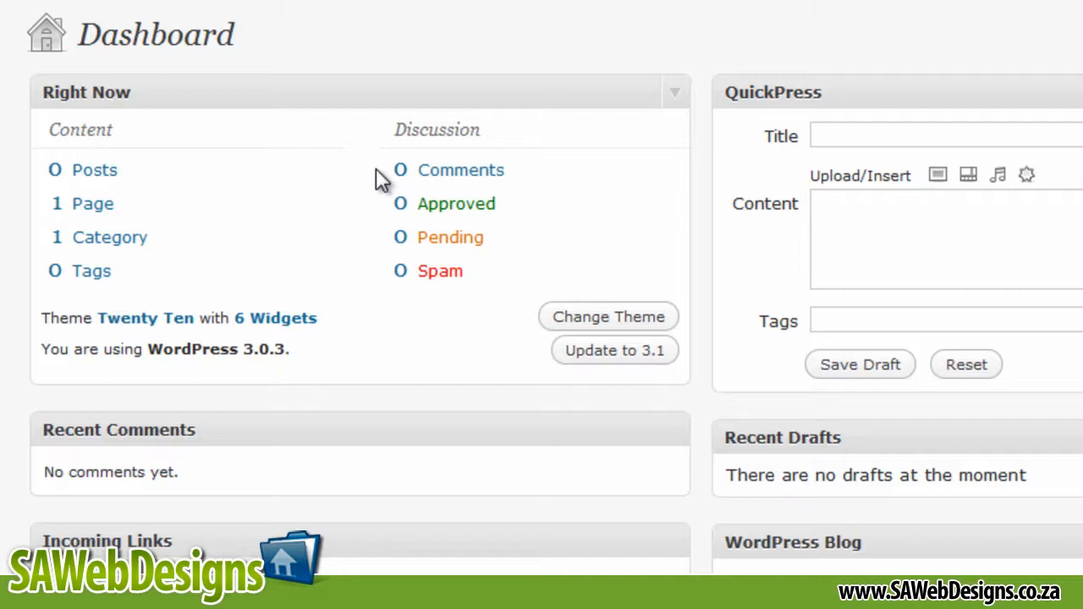
mouse_move(439, 271)
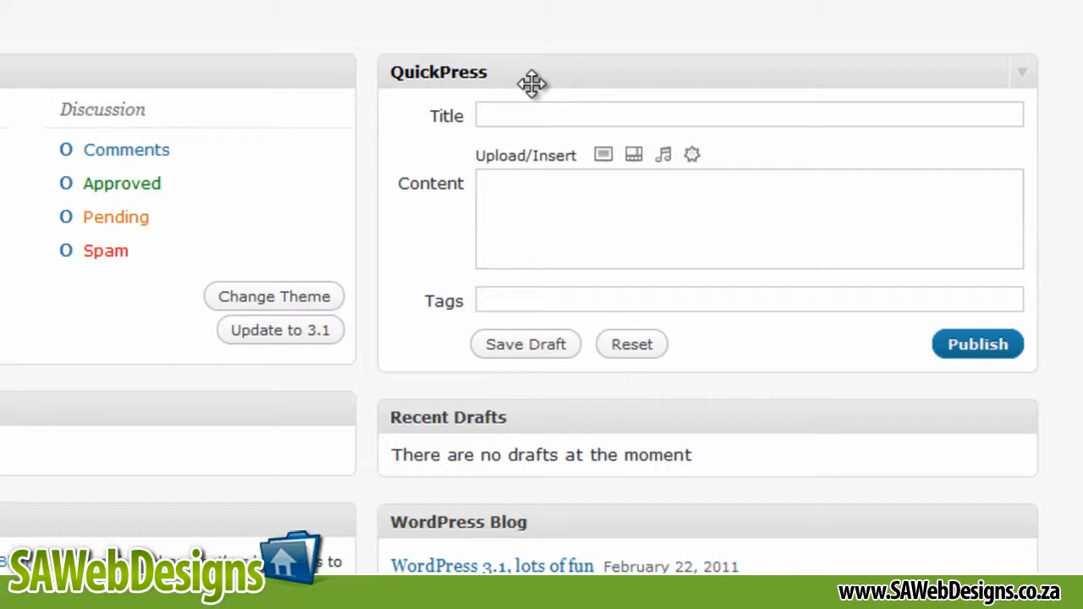
scroll("down", 3)
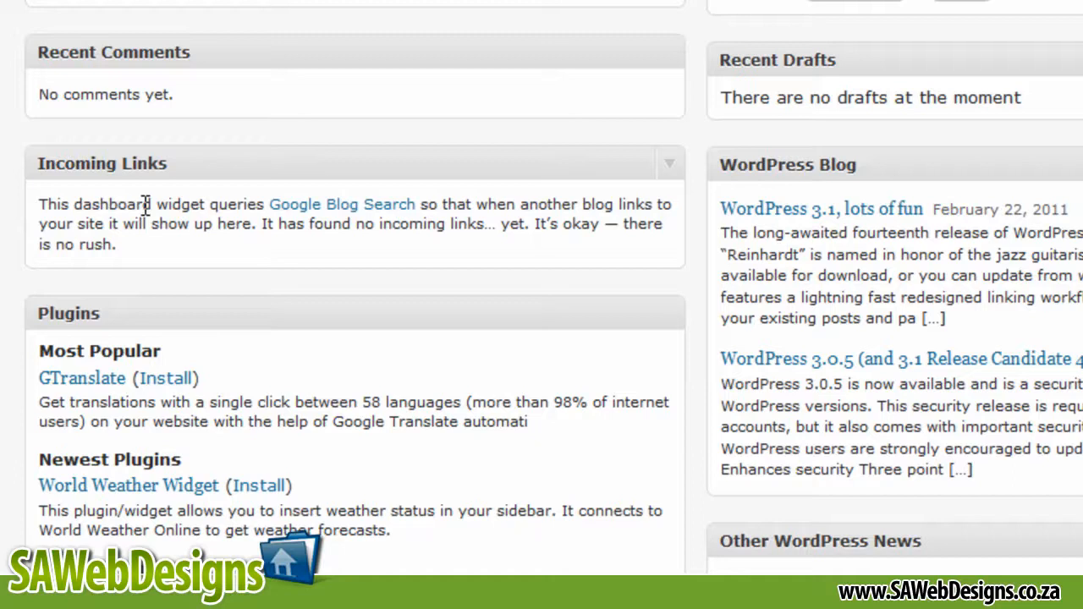
scroll("down", 3)
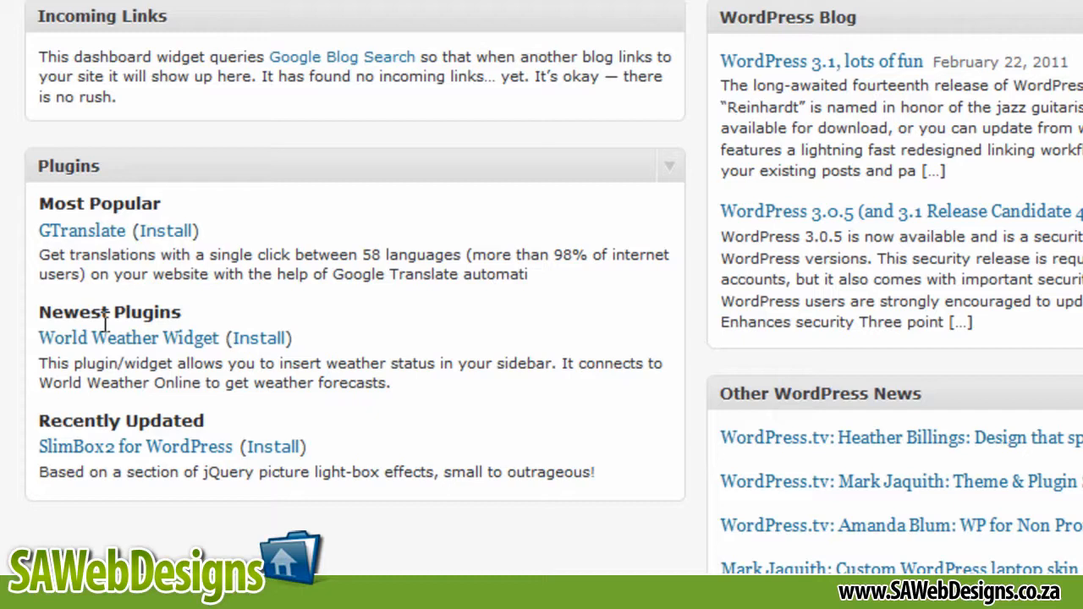
scroll("up", 3)
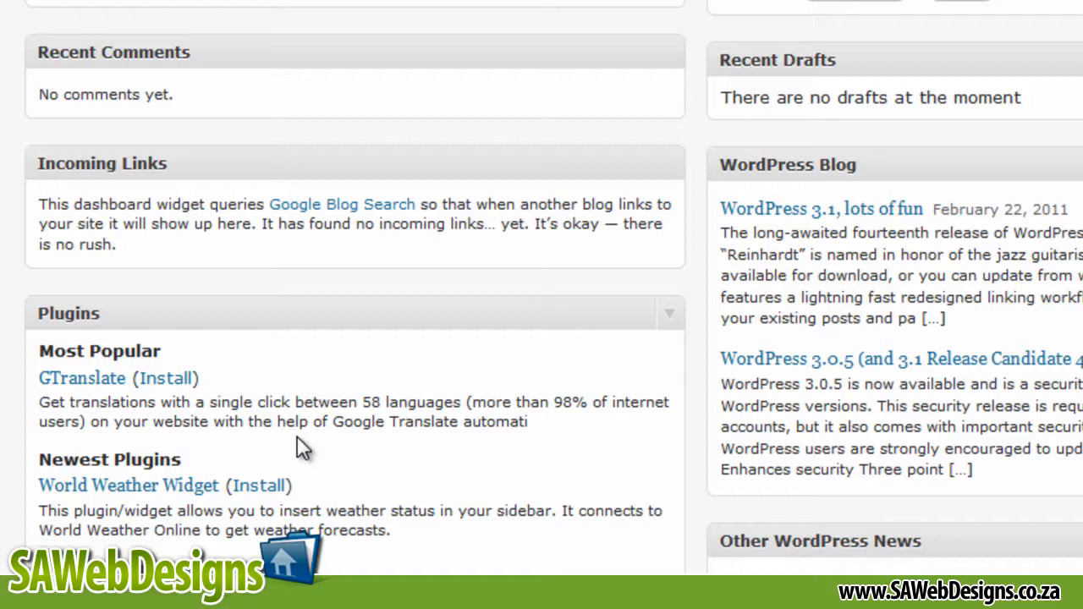
mouse_move(379, 449)
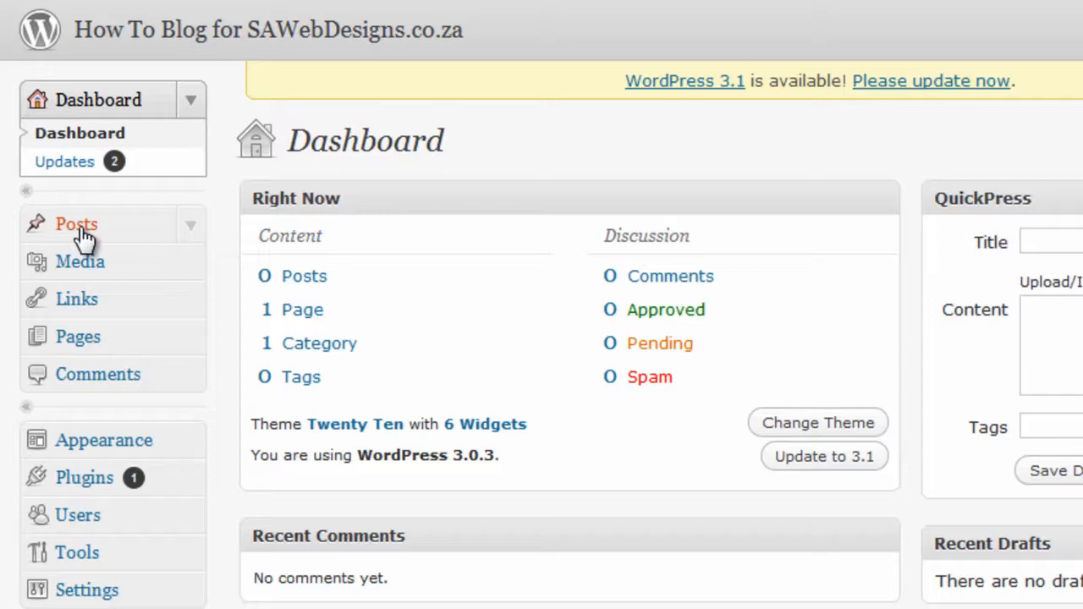
View the empty Posts list, then the Media Library with no attachments.
left_click(76, 224)
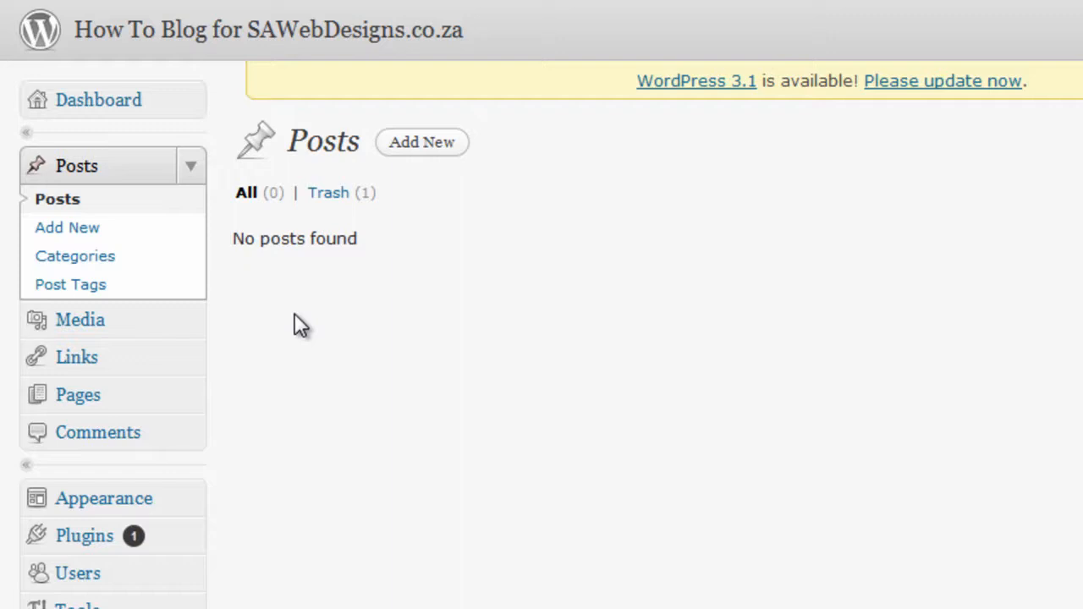
left_click(79, 318)
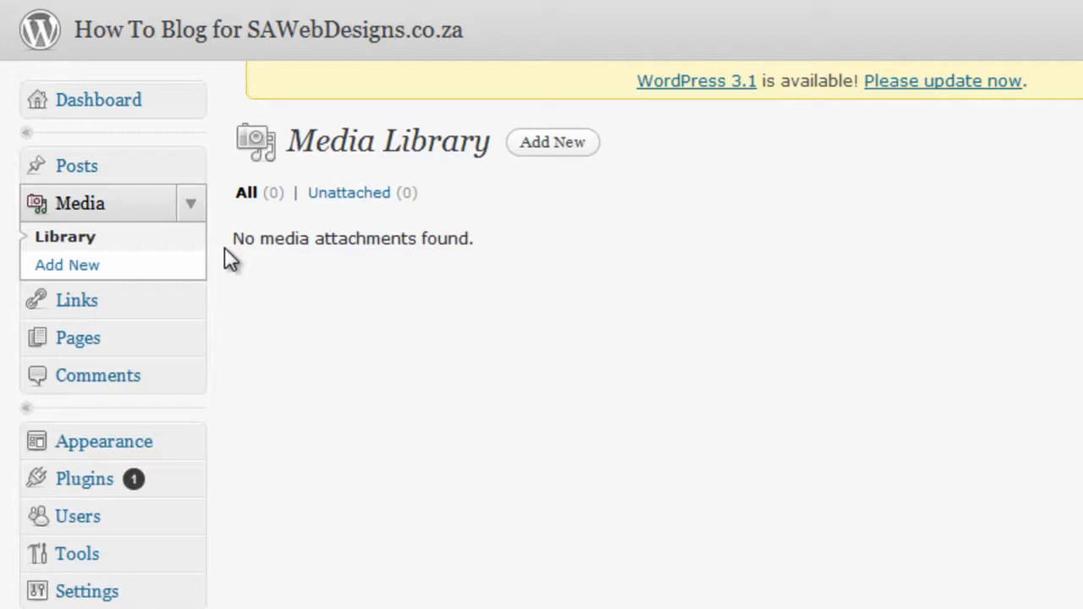
mouse_move(77, 301)
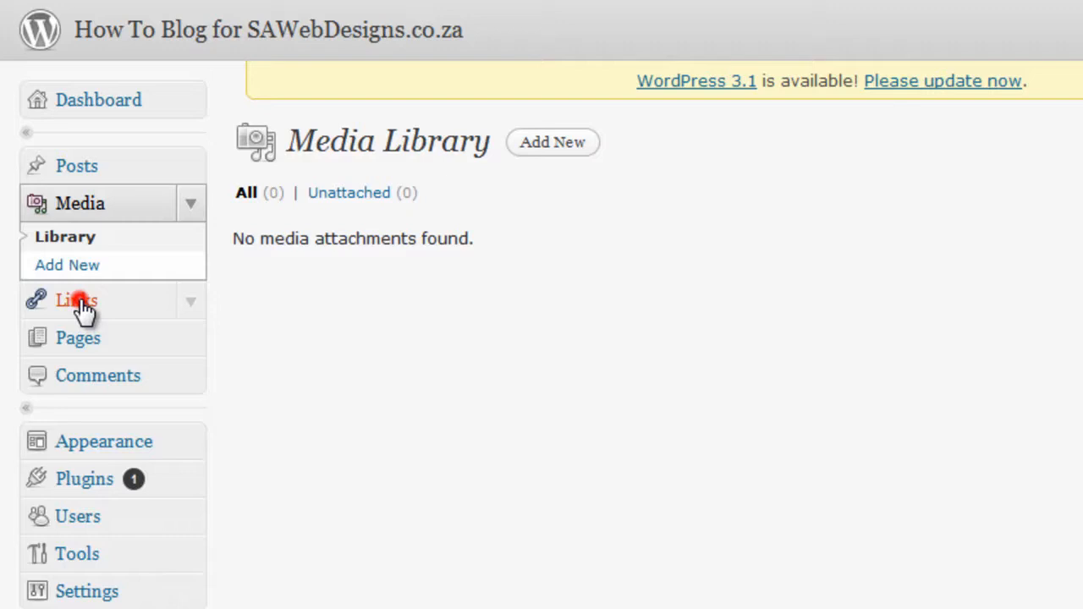
View the default Links list and the link categories.
left_click(76, 301)
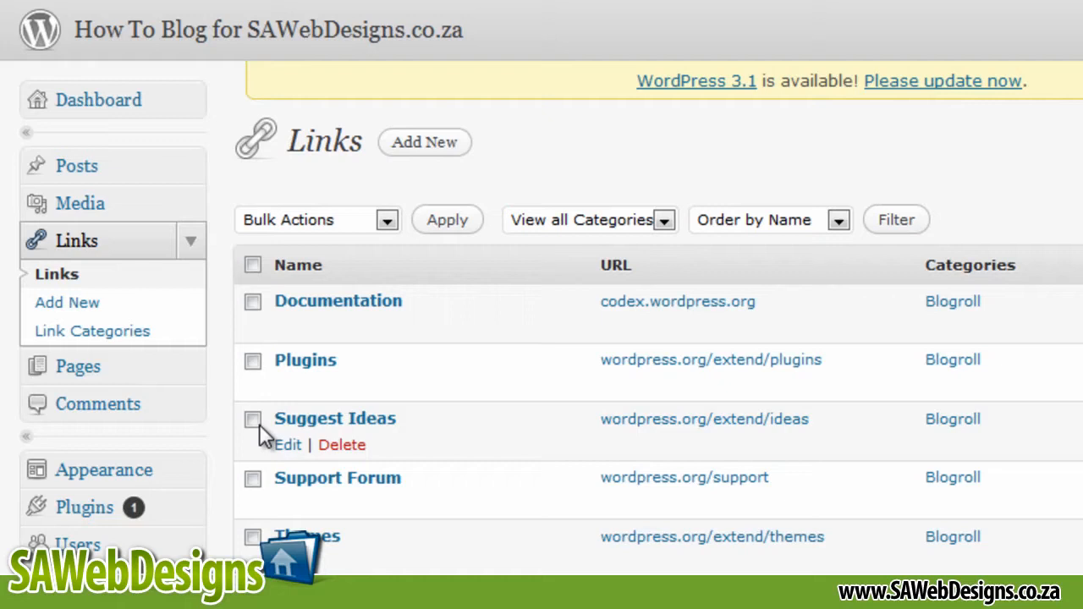
mouse_move(640, 237)
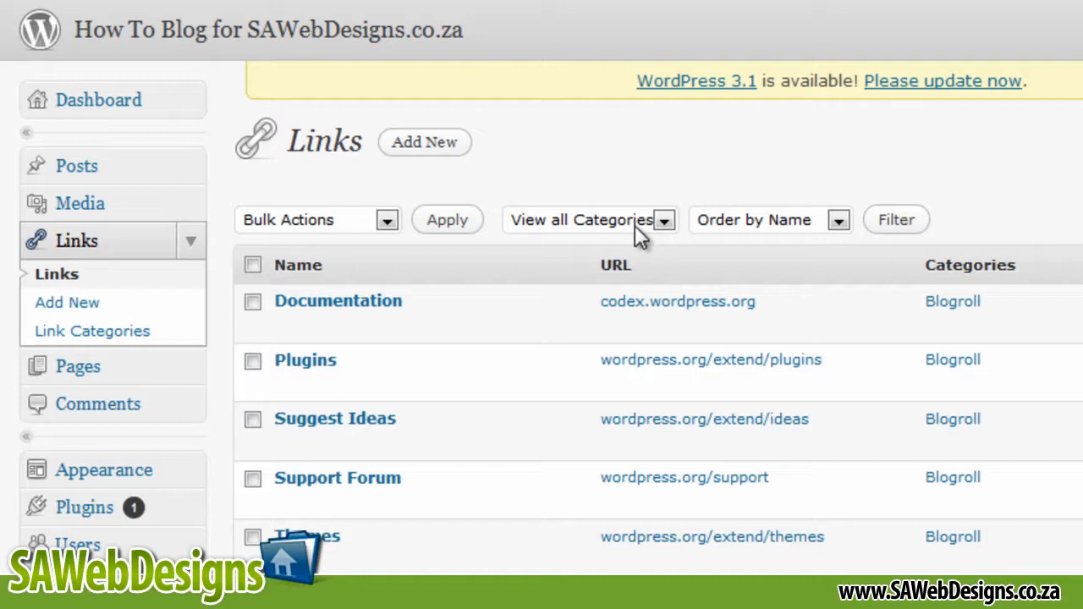
mouse_move(54, 254)
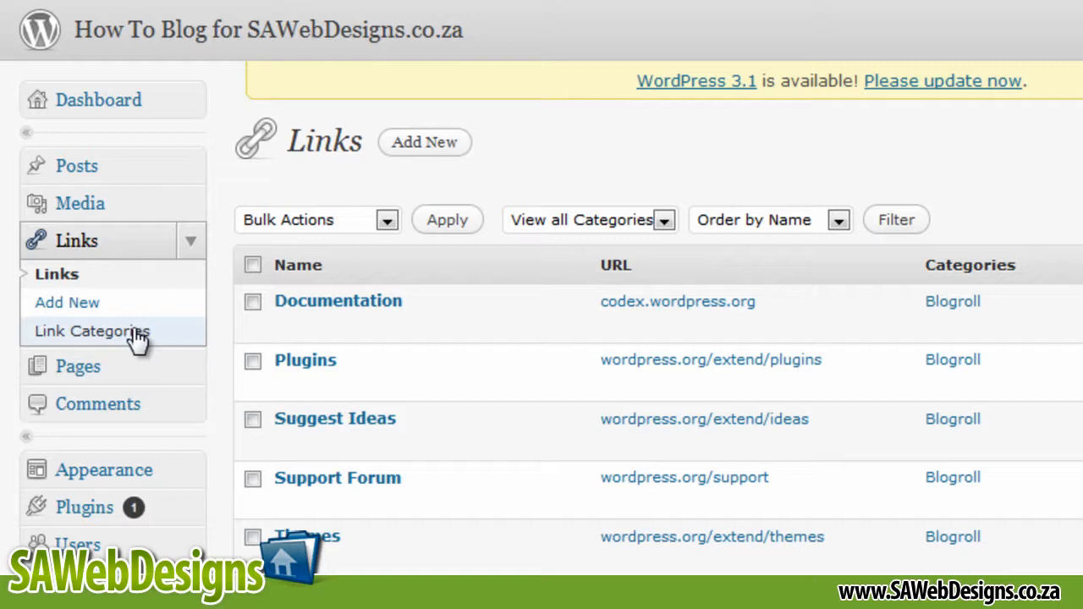
mouse_move(64, 342)
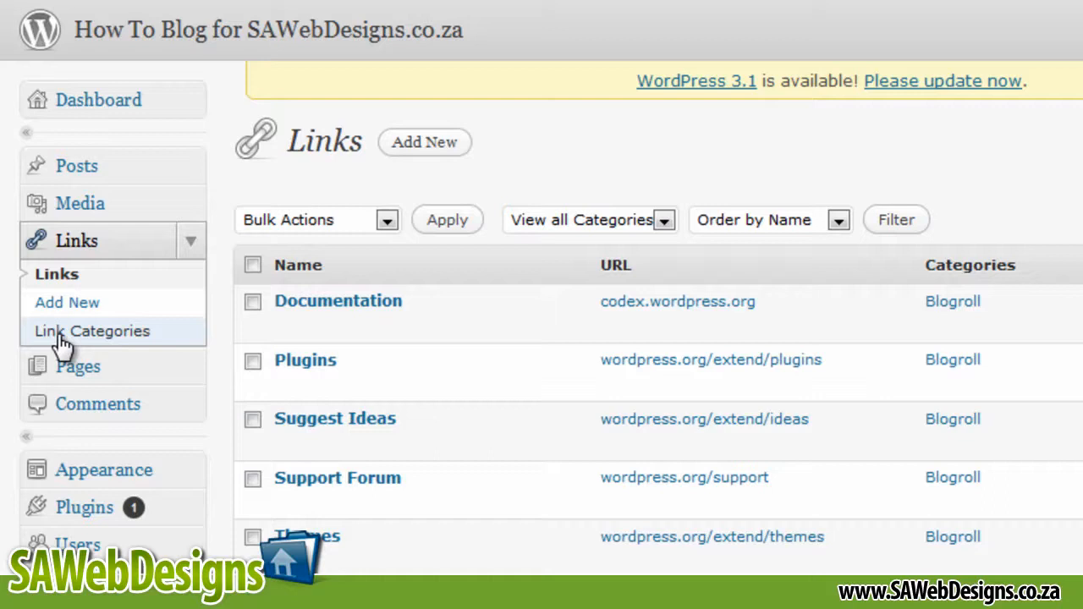
left_click(77, 365)
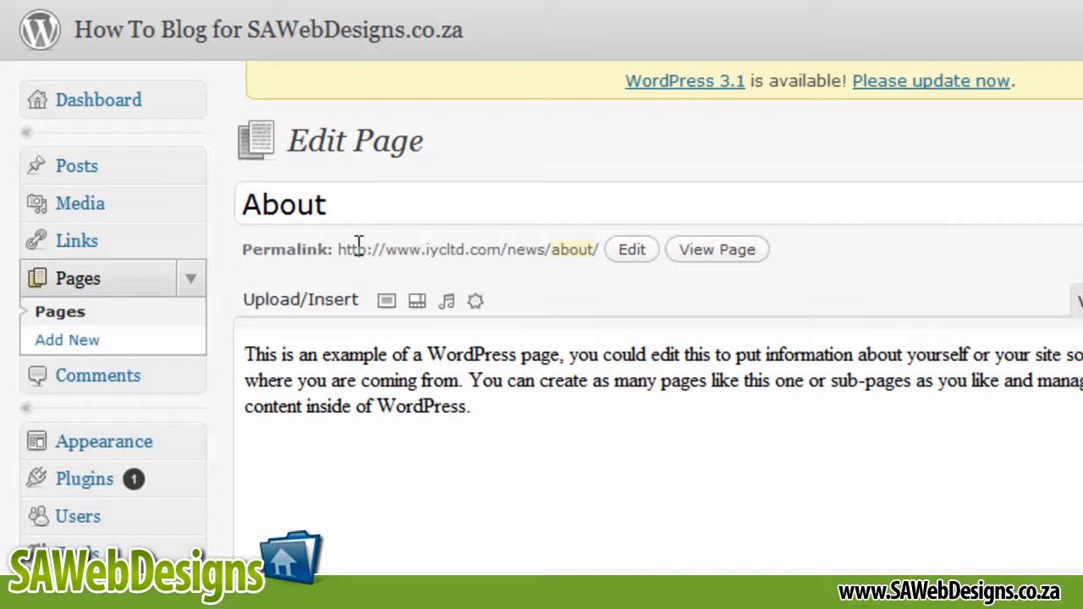
View the About page on the live site, then return to the Pages list.
left_click(715, 248)
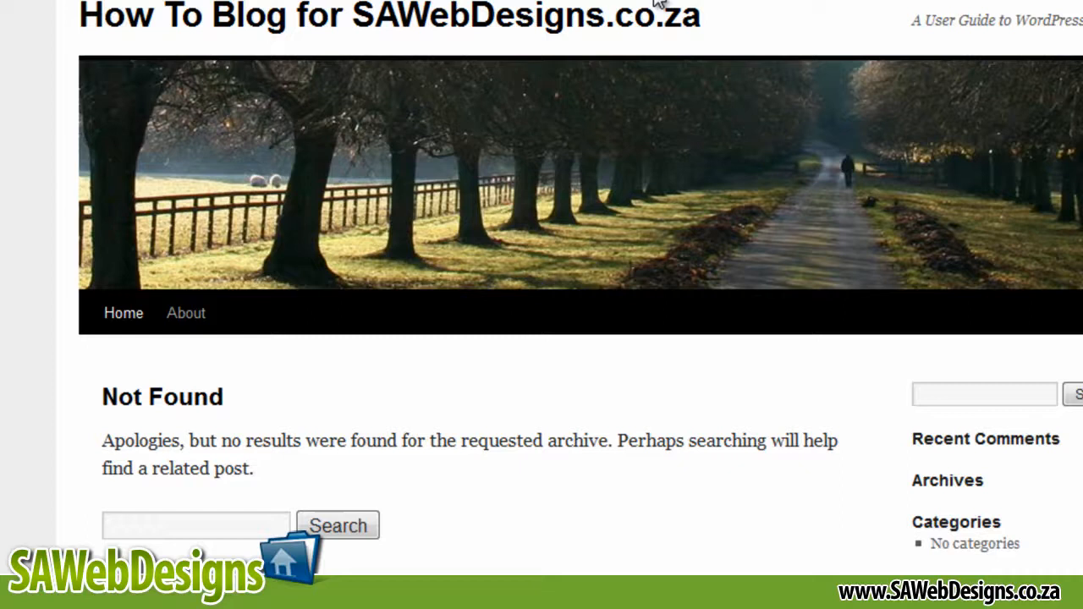
left_click(186, 312)
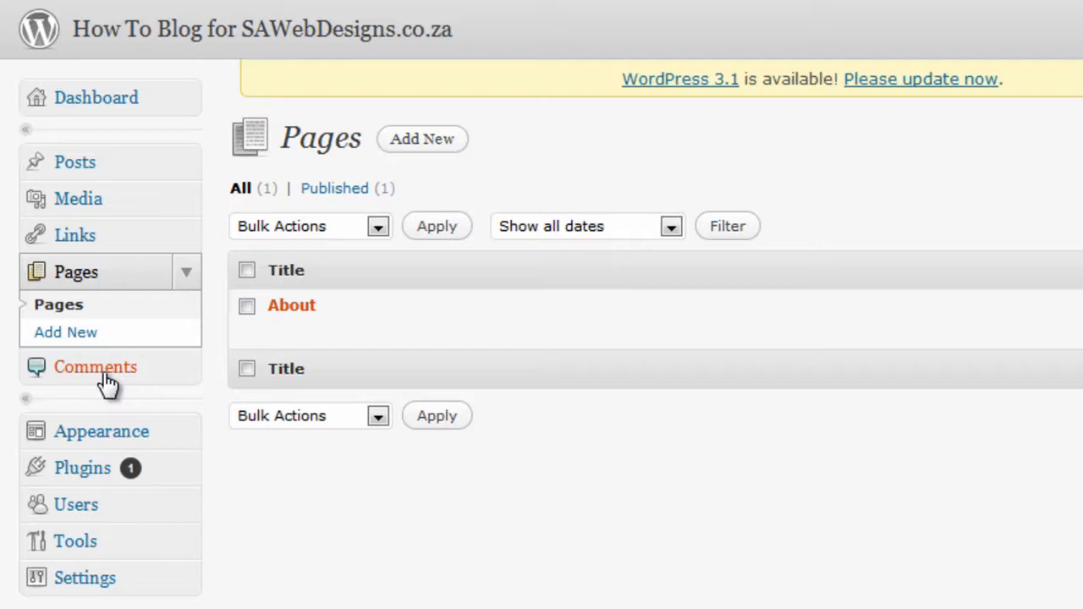
mouse_move(291, 270)
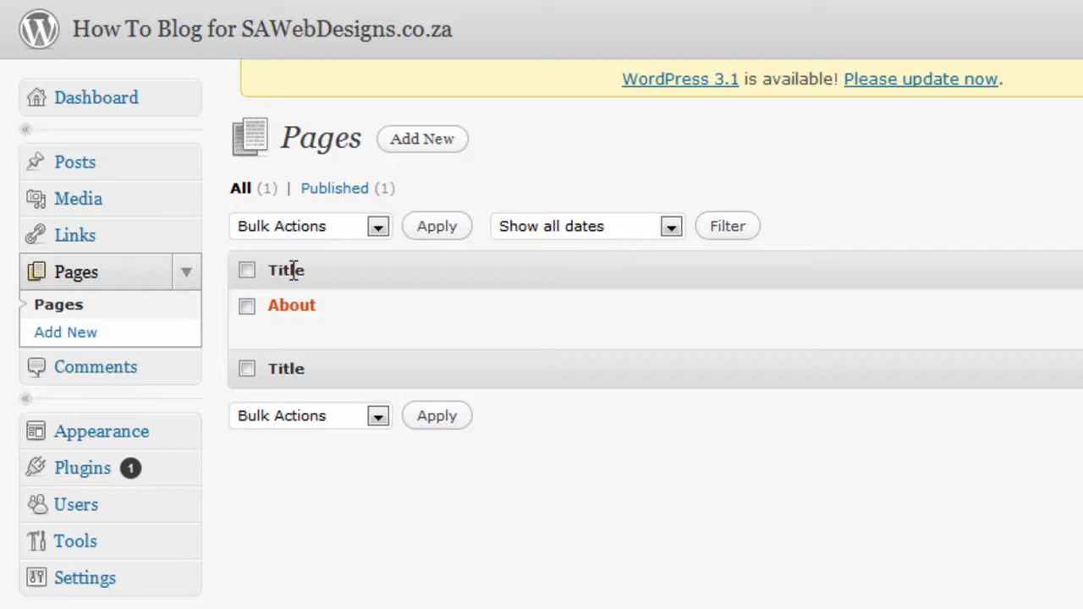
Show Manage Themes with Twenty Ten 1.1 current and open the live site in a new tab.
left_click(102, 431)
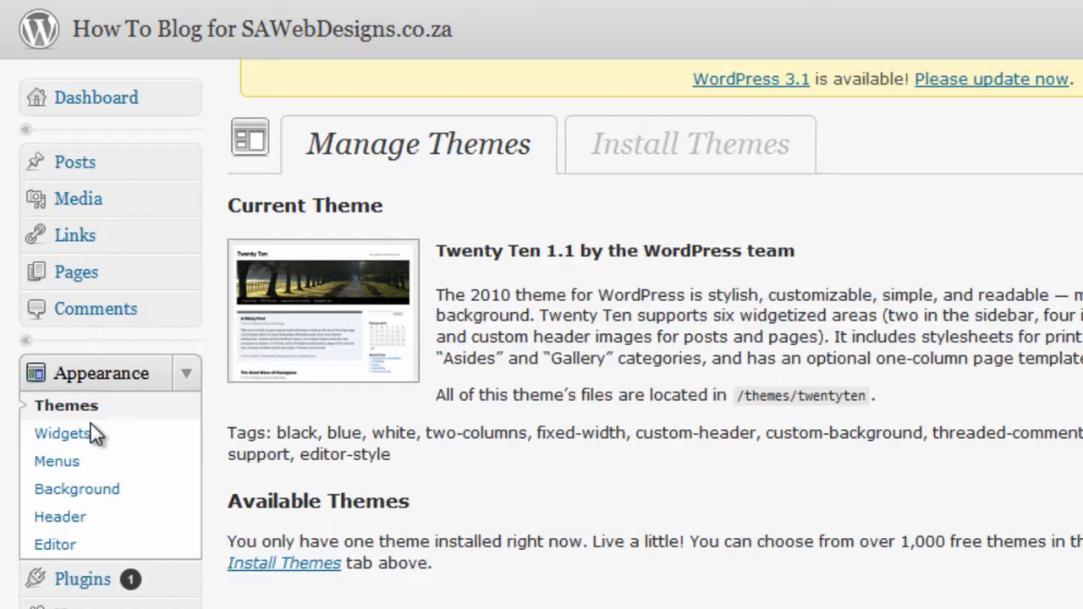
right_click(63, 433)
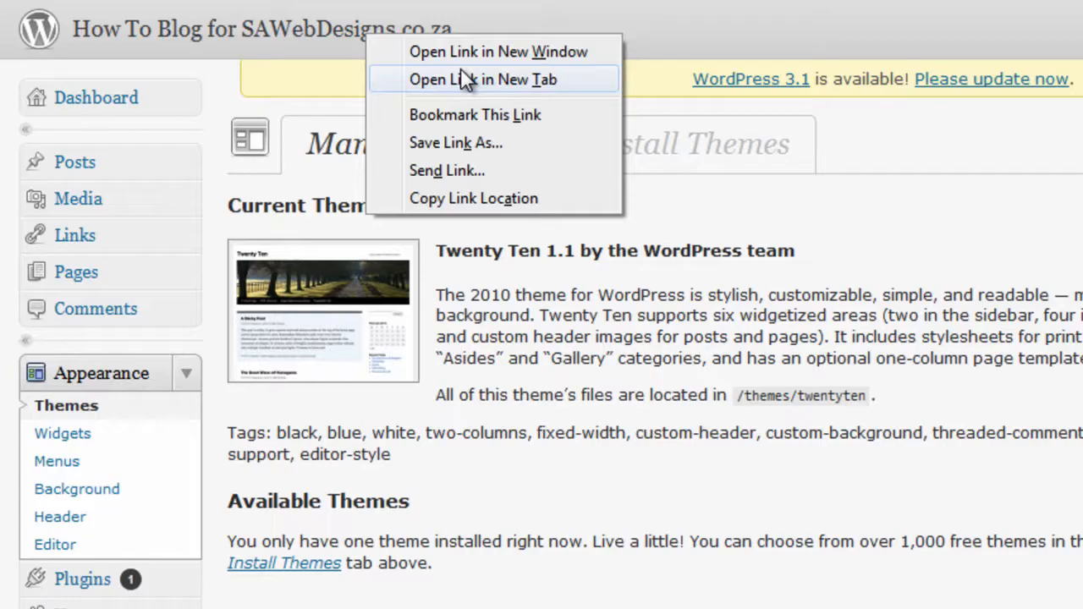
left_click(484, 80)
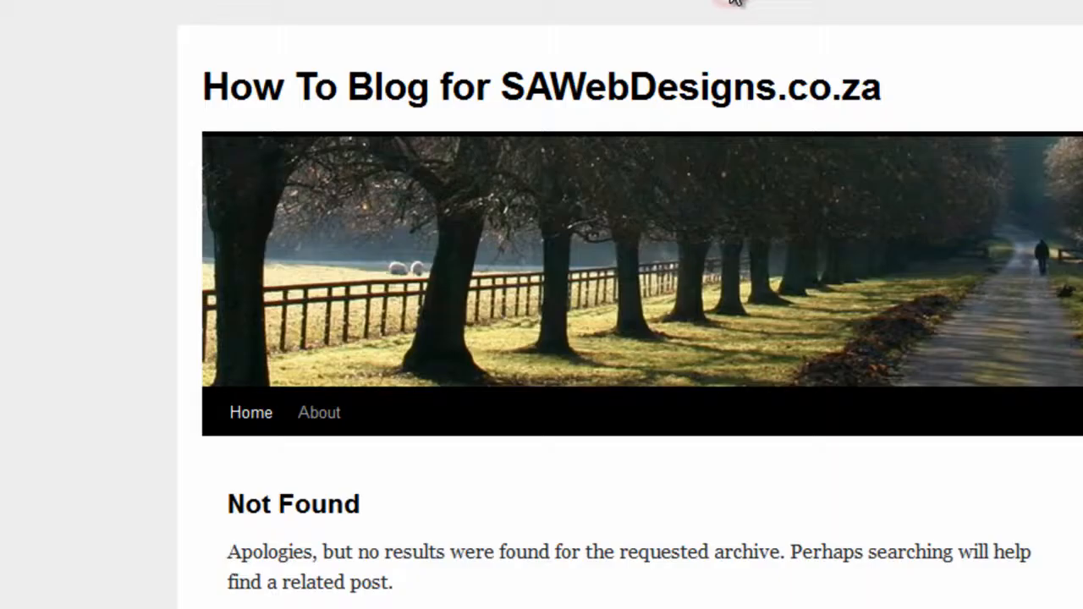
mouse_move(183, 71)
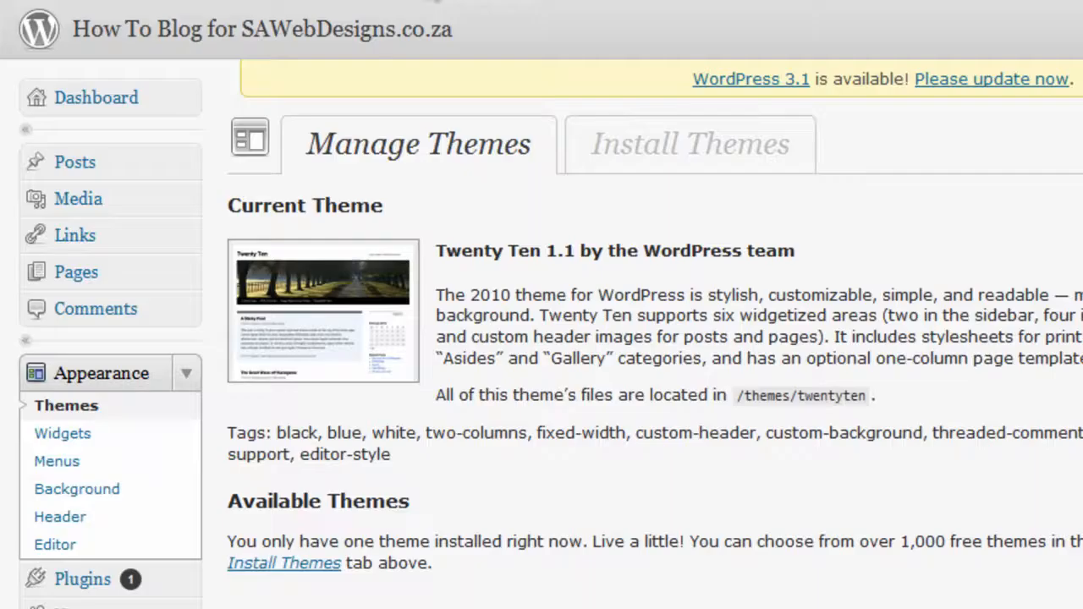
mouse_move(55, 545)
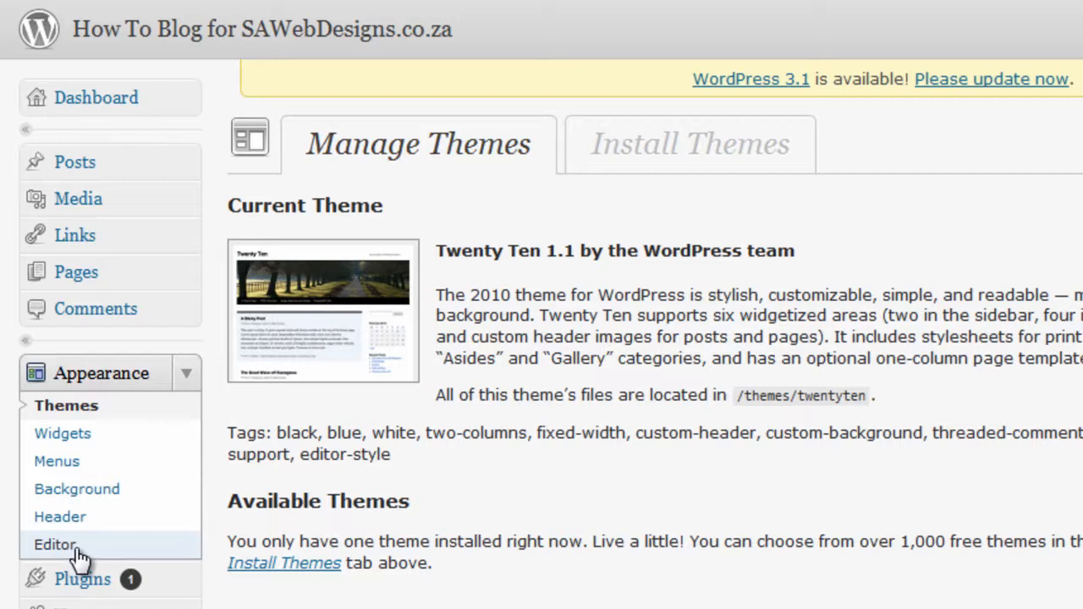
Choose a different forest default header image for Twenty Ten and save it.
left_click(60, 518)
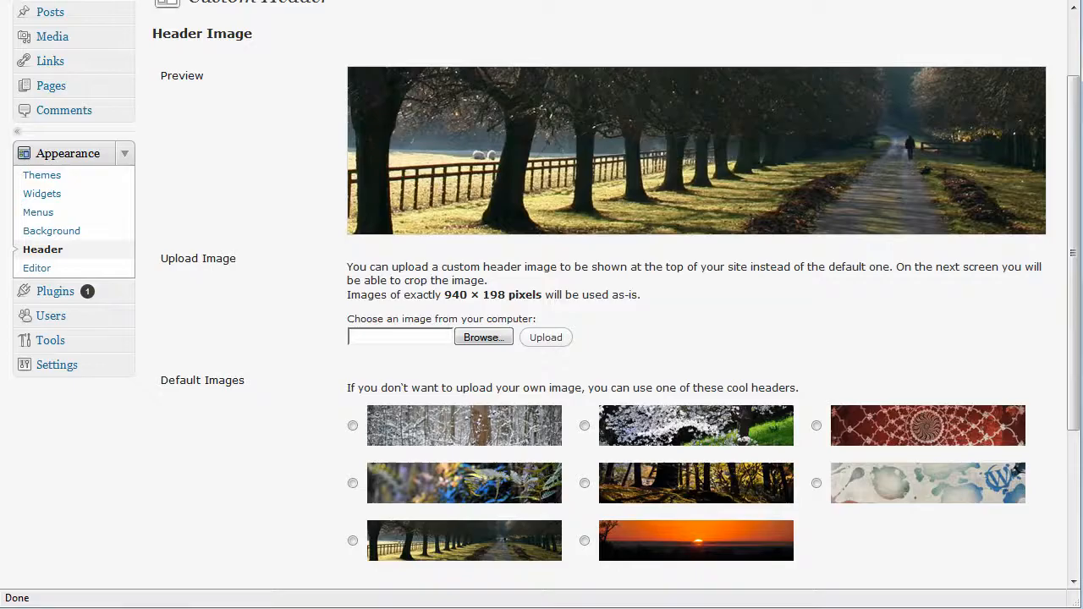
scroll("down", 3)
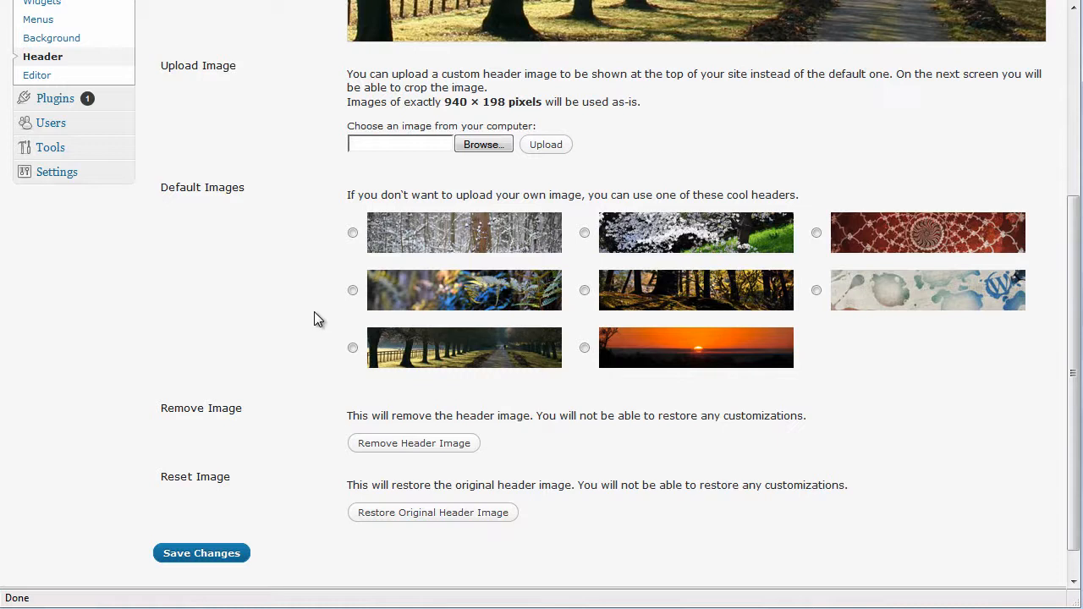
left_click(201, 552)
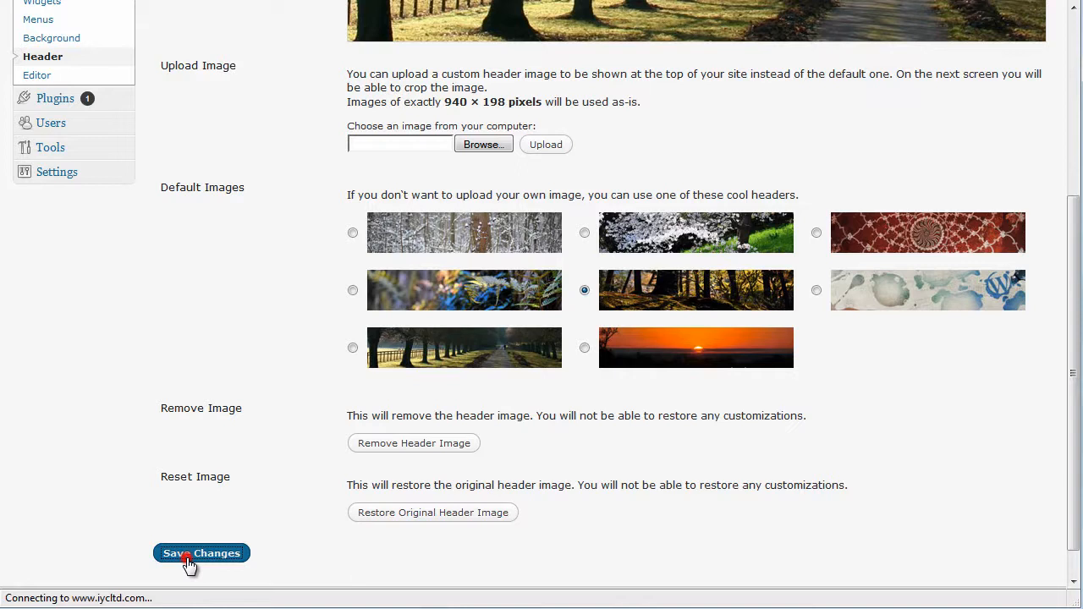
left_click(201, 551)
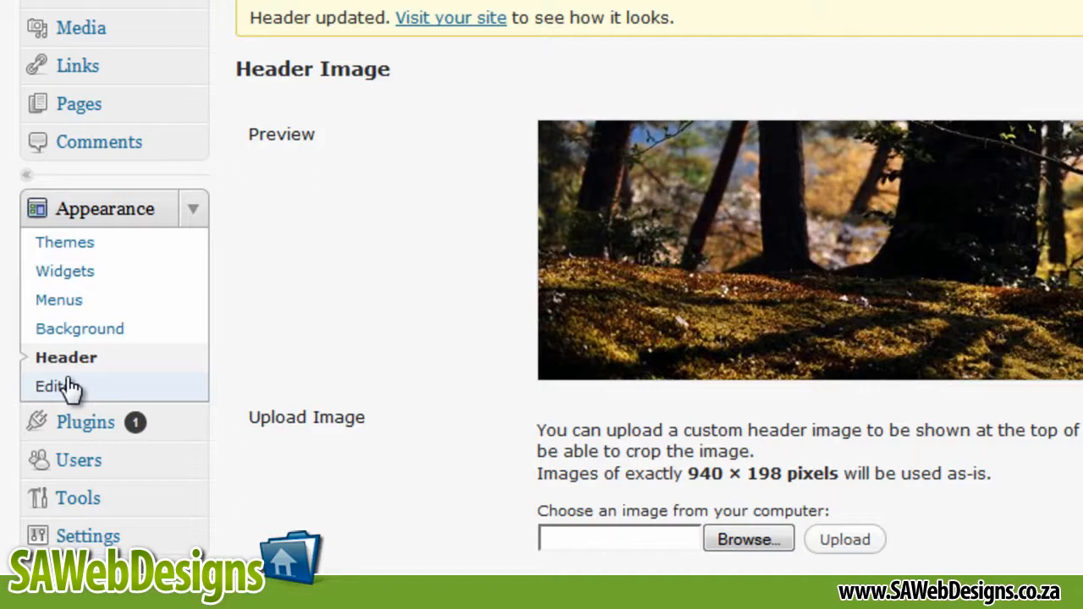
left_click(85, 423)
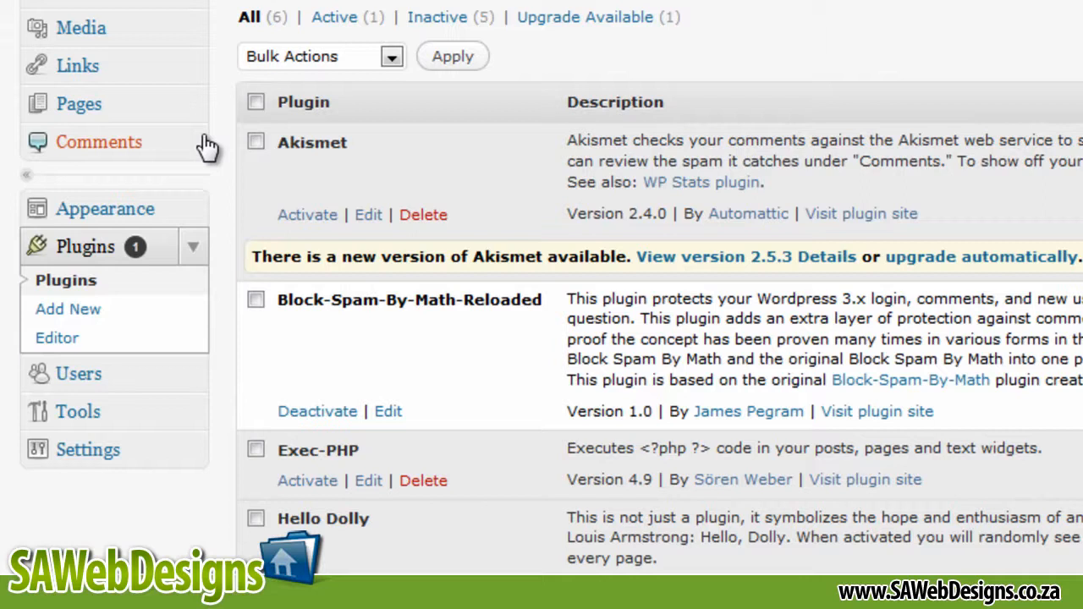
Look over the installed plugins and the plugin editor with akismet.php, then return to Manage Themes.
scroll("down", 3)
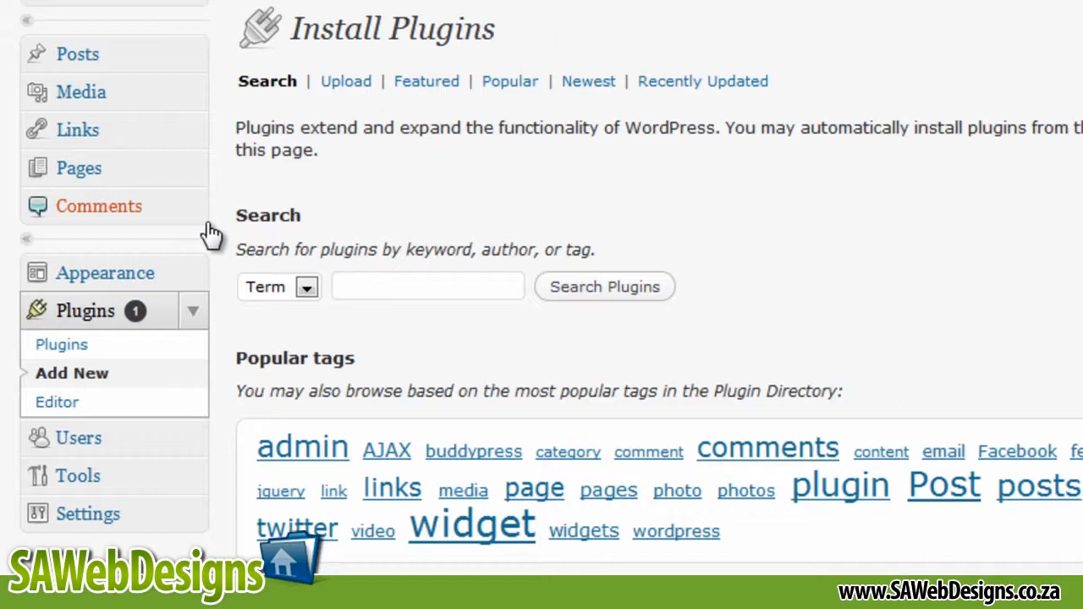
mouse_move(392, 277)
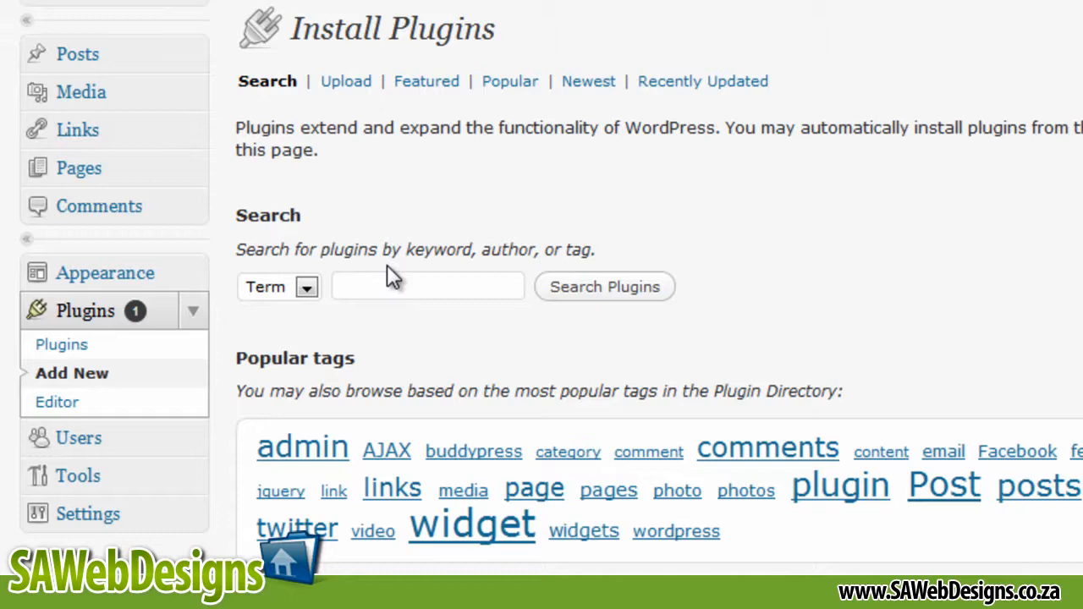
mouse_move(58, 403)
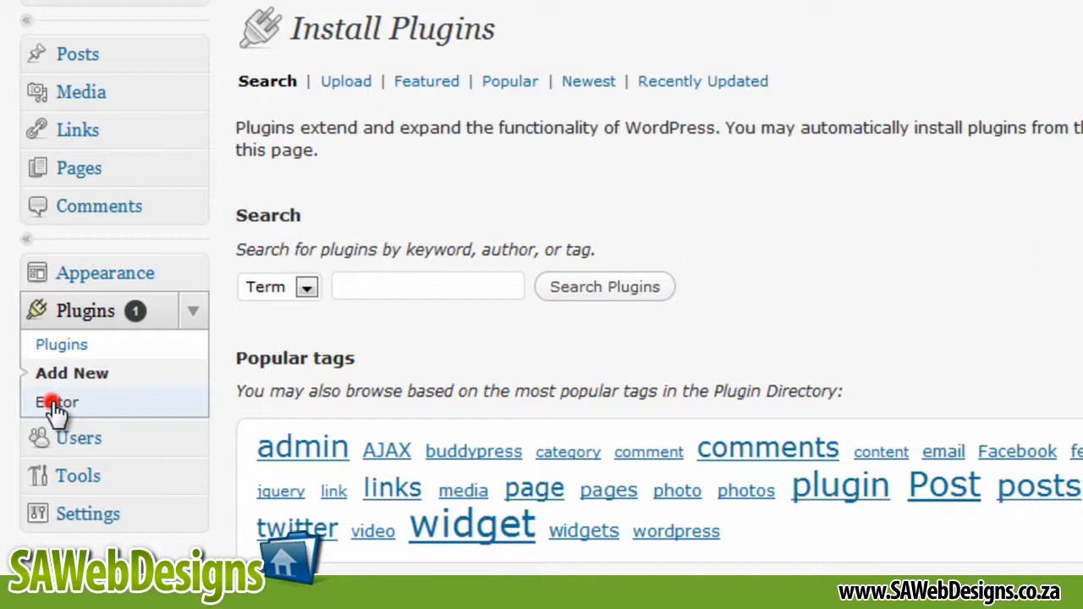
left_click(58, 402)
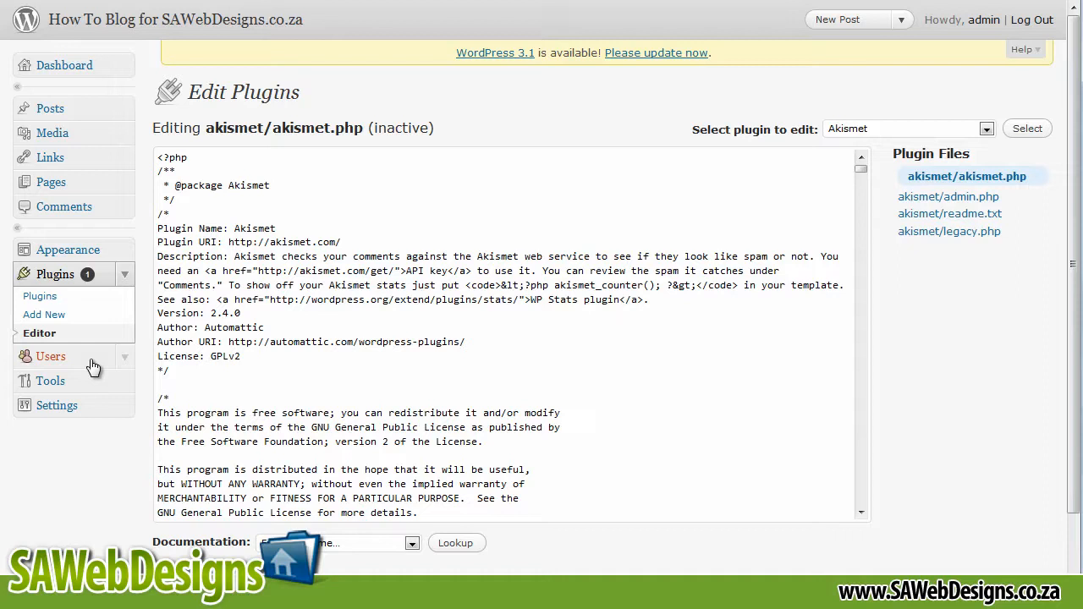
left_click(68, 249)
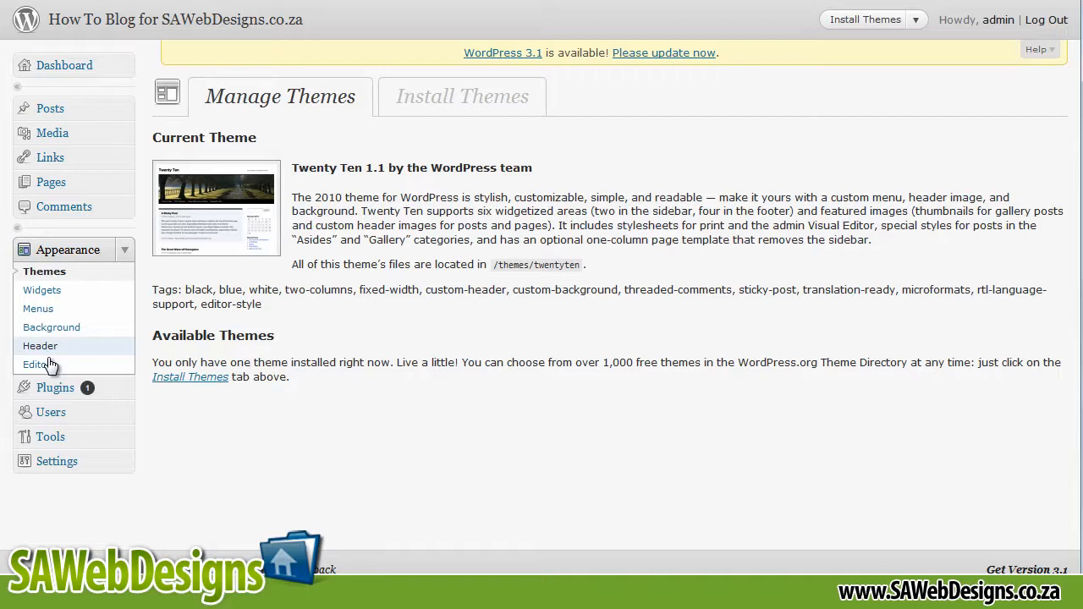
View the theme stylesheet in the Appearance editor, then go to the Users list.
left_click(34, 365)
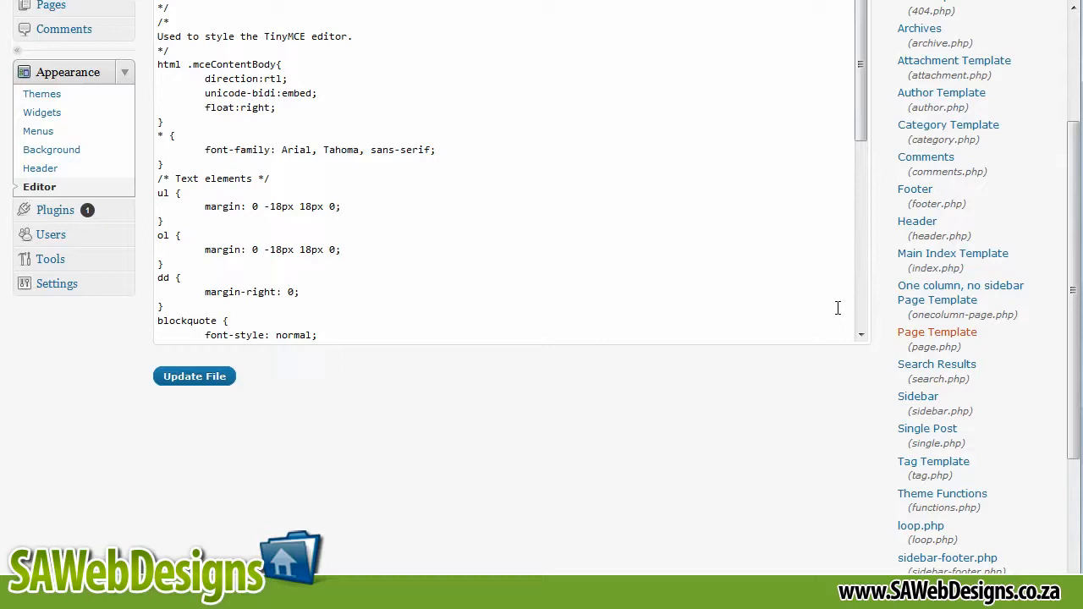
left_click(51, 233)
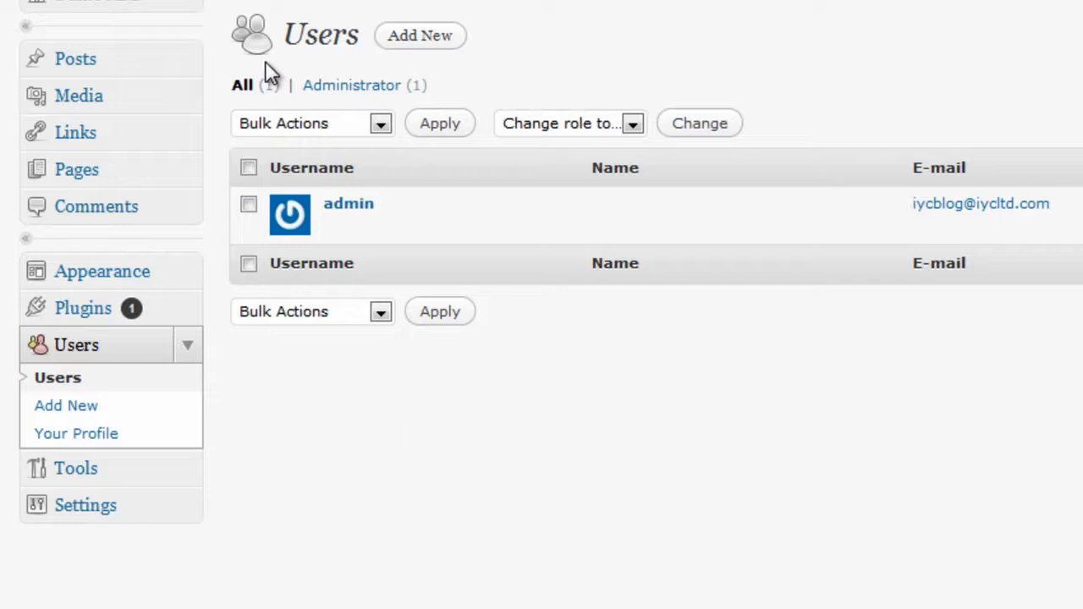
View Your Profile, scrolling through contact info, biography and new password fields.
left_click(76, 433)
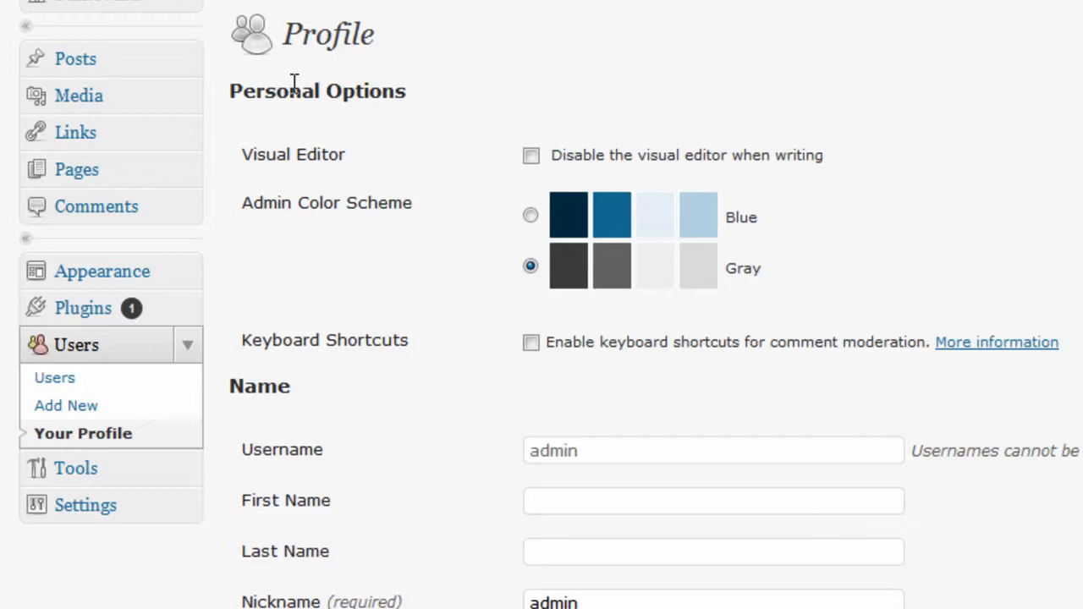
scroll("down", 3)
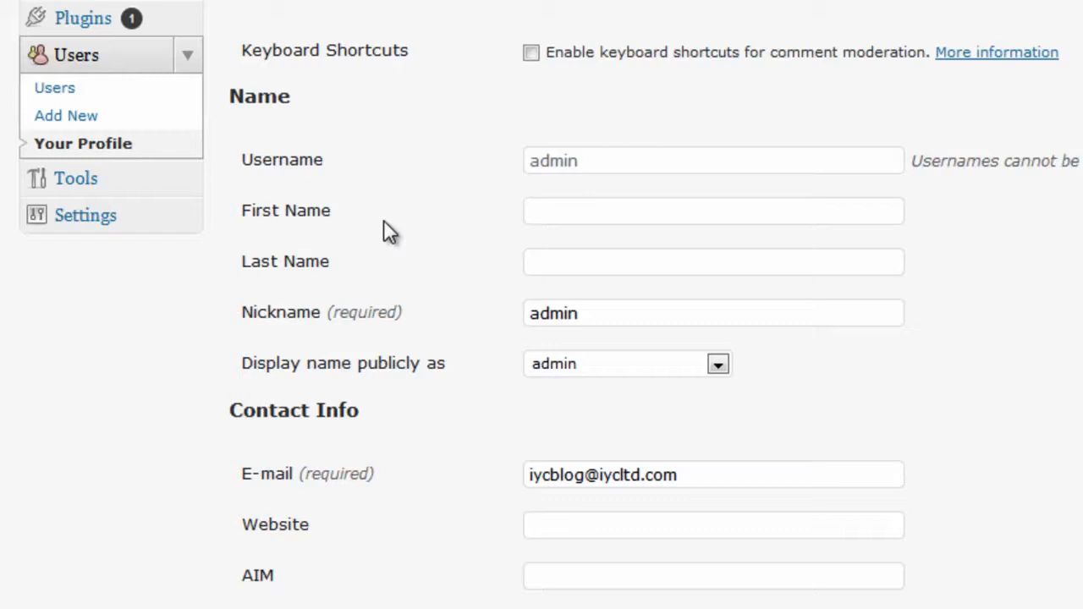
scroll("down", 3)
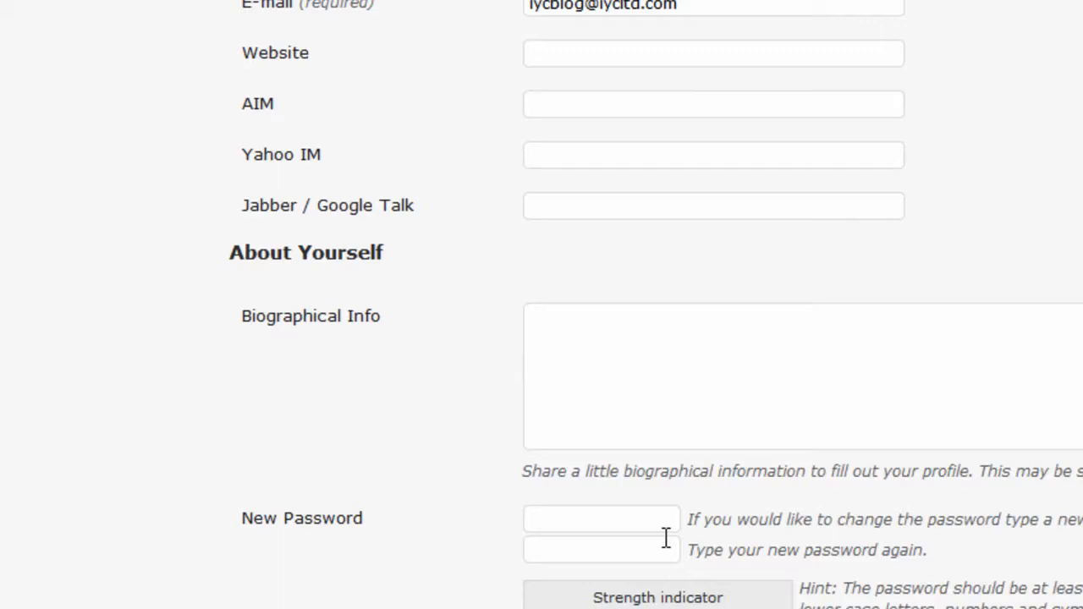
mouse_move(331, 538)
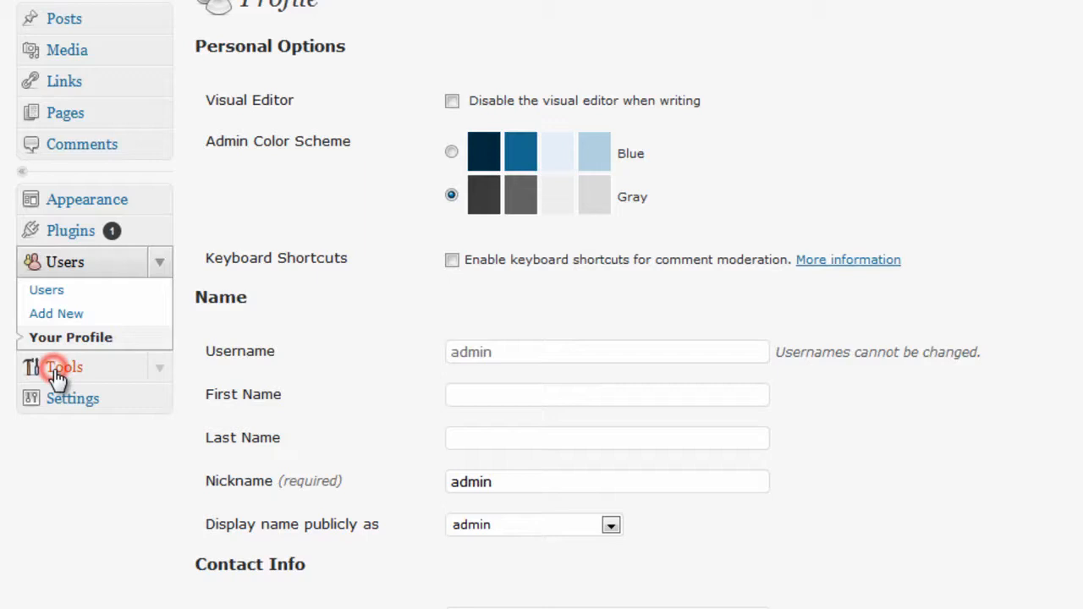
Review General Settings including the New User Default Role dropdown, then move on to Writing Settings.
left_click(64, 367)
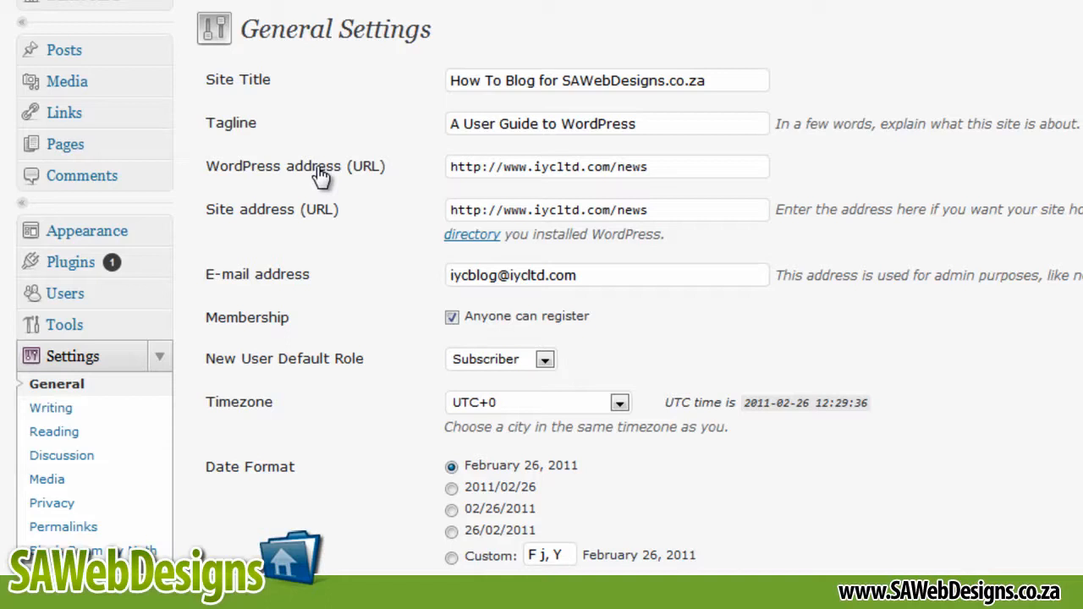
mouse_move(257, 325)
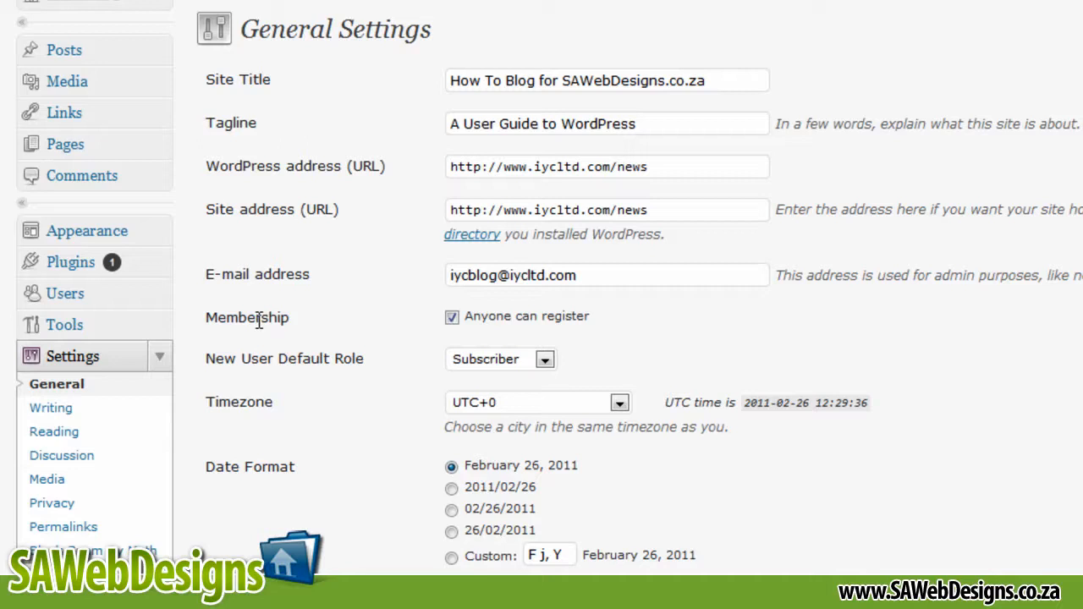
left_click(545, 358)
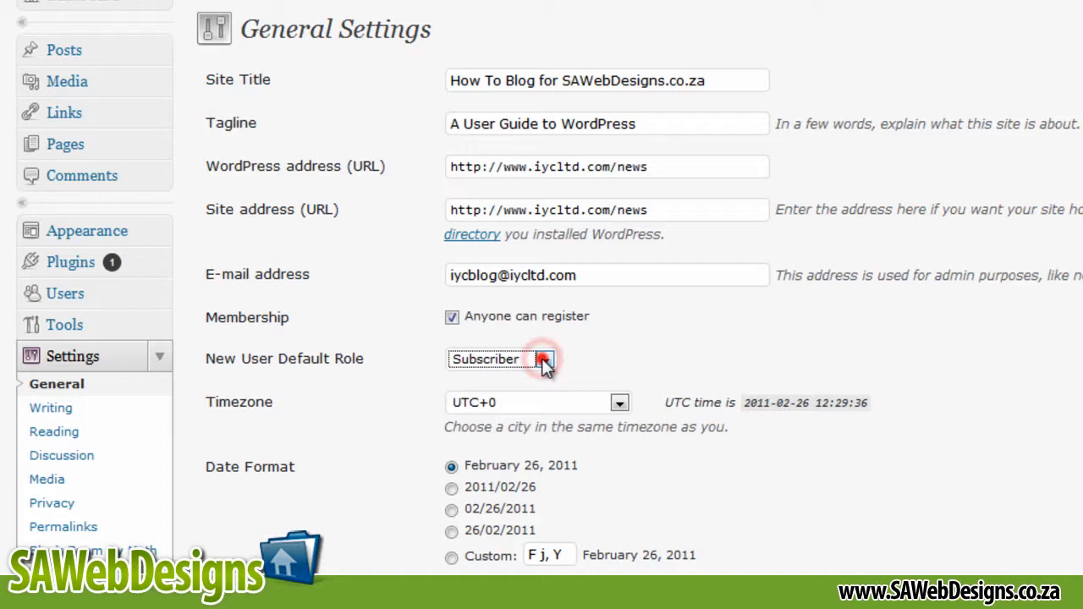
scroll("down", 3)
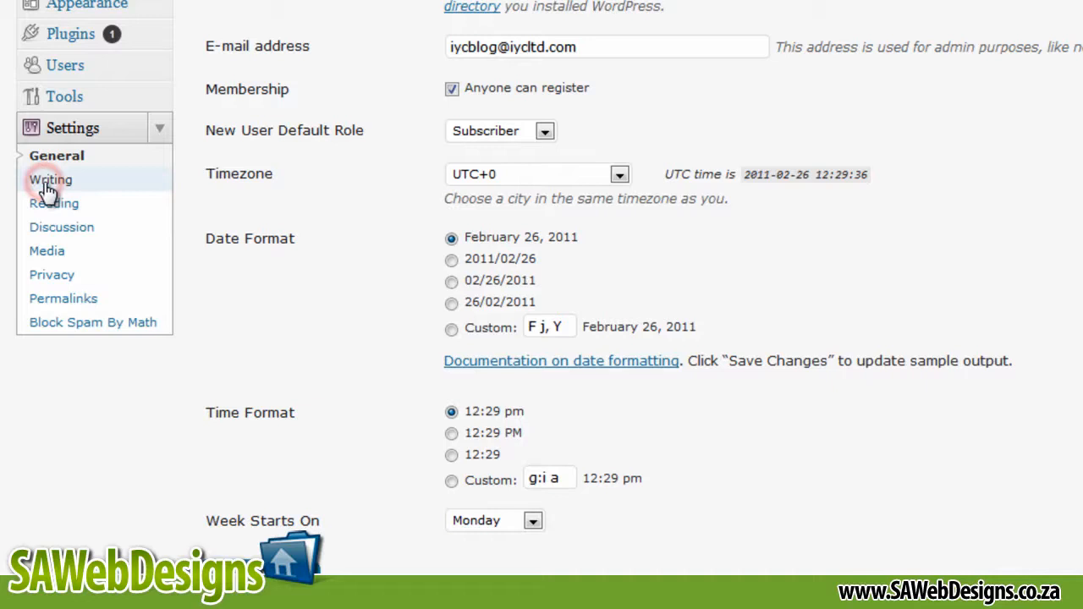
left_click(51, 179)
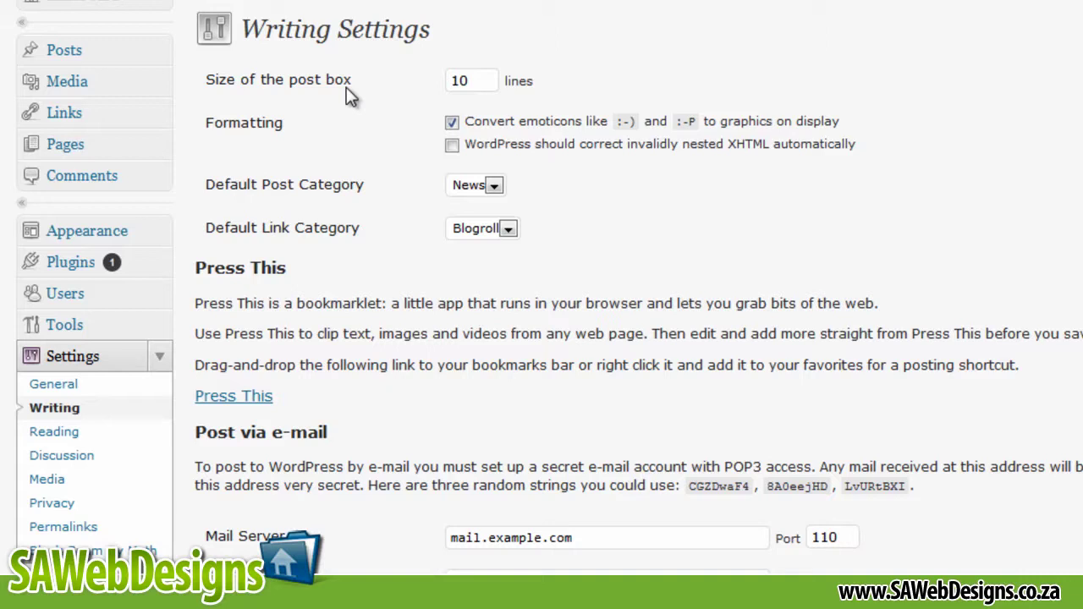
left_click(474, 185)
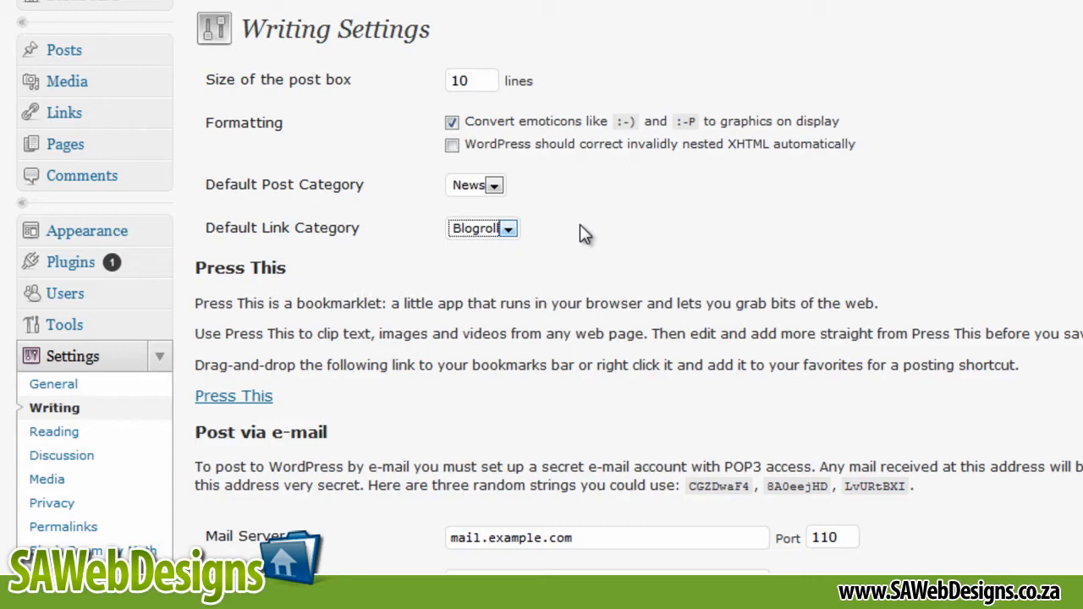
mouse_move(402, 328)
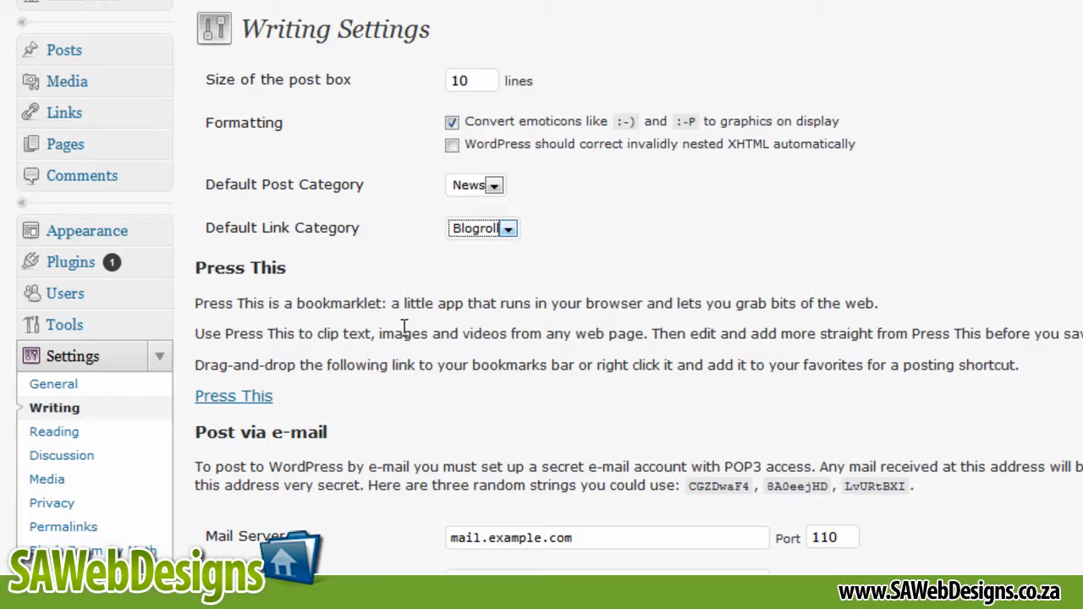
scroll("down", 3)
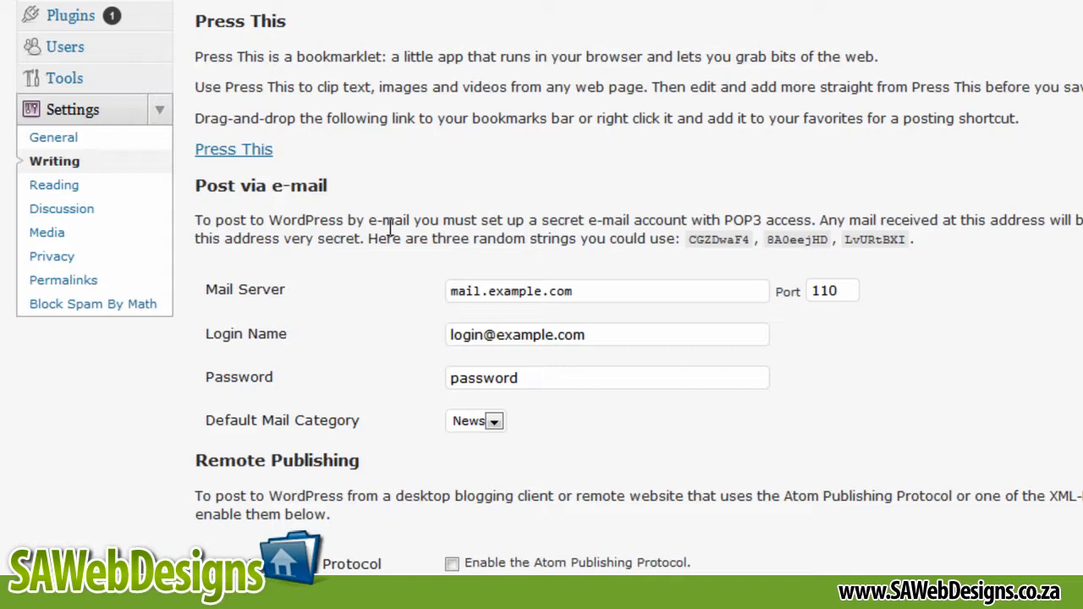
mouse_move(352, 454)
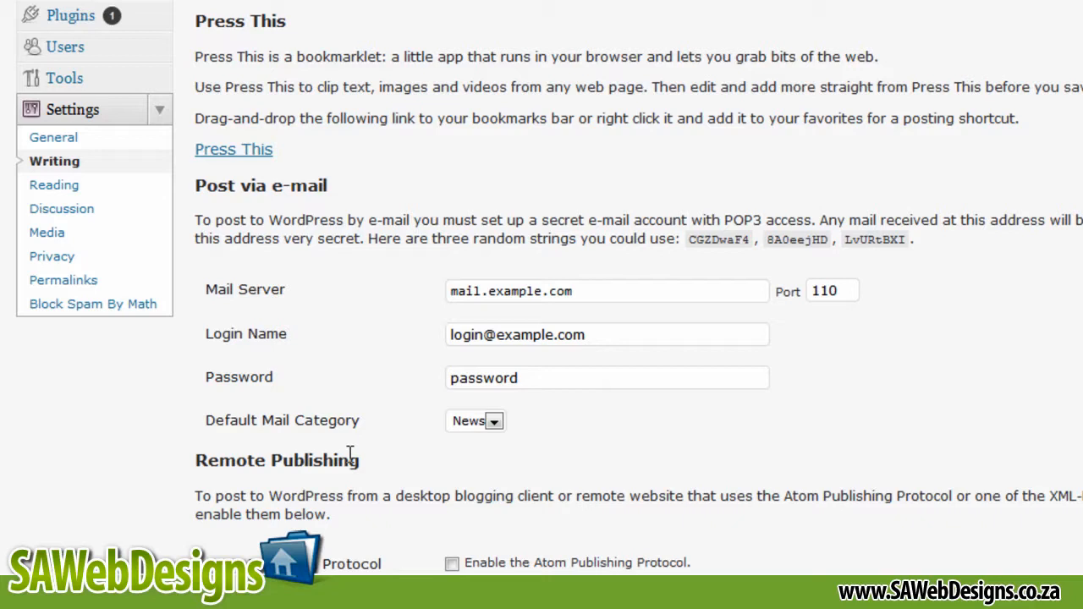
mouse_move(262, 196)
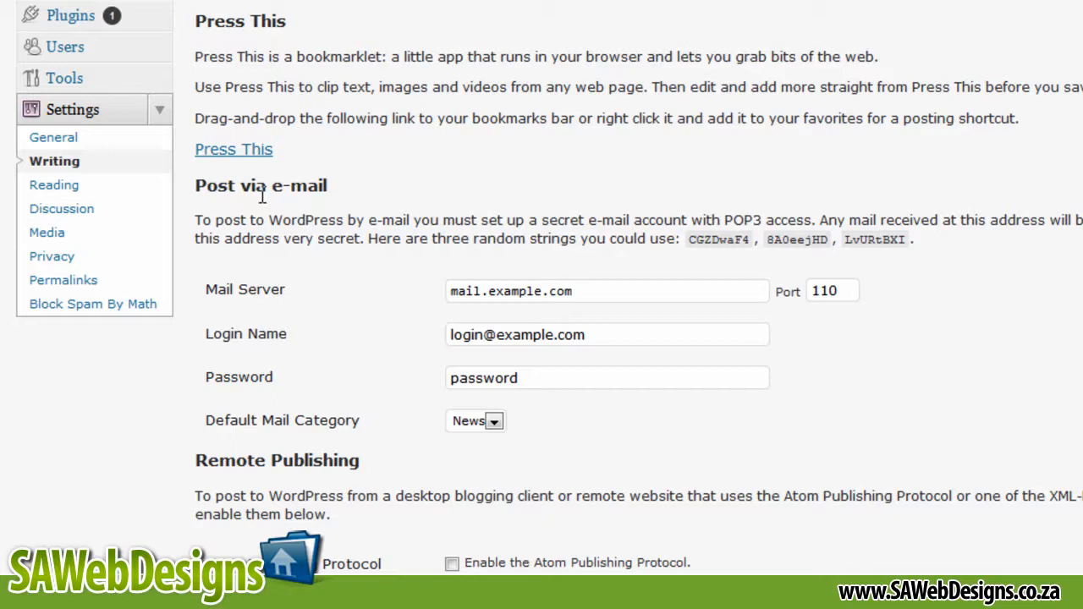
scroll("up", 3)
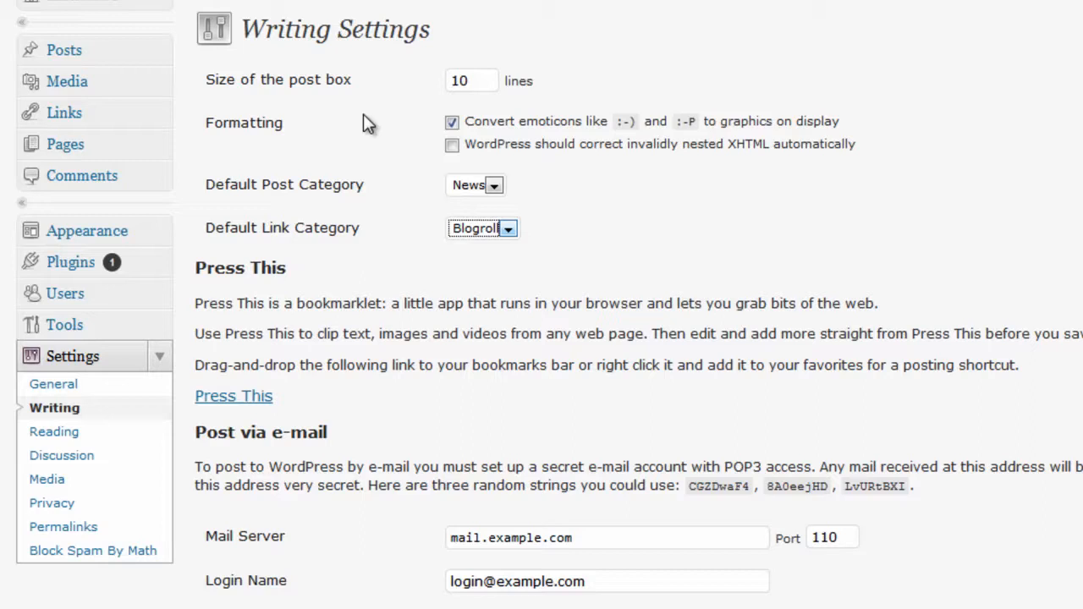
scroll("down", 3)
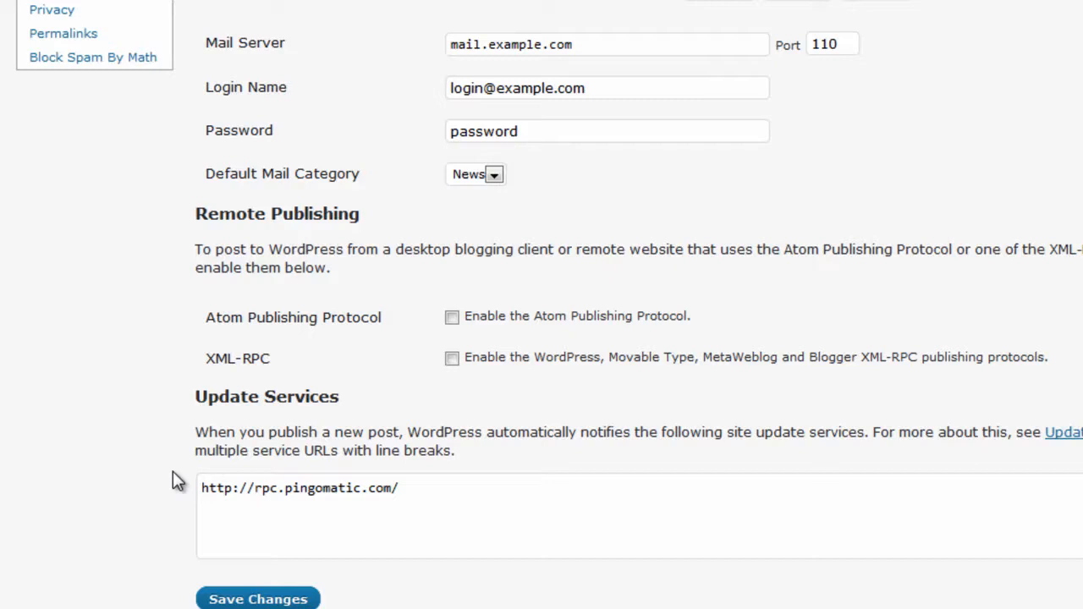
mouse_move(427, 491)
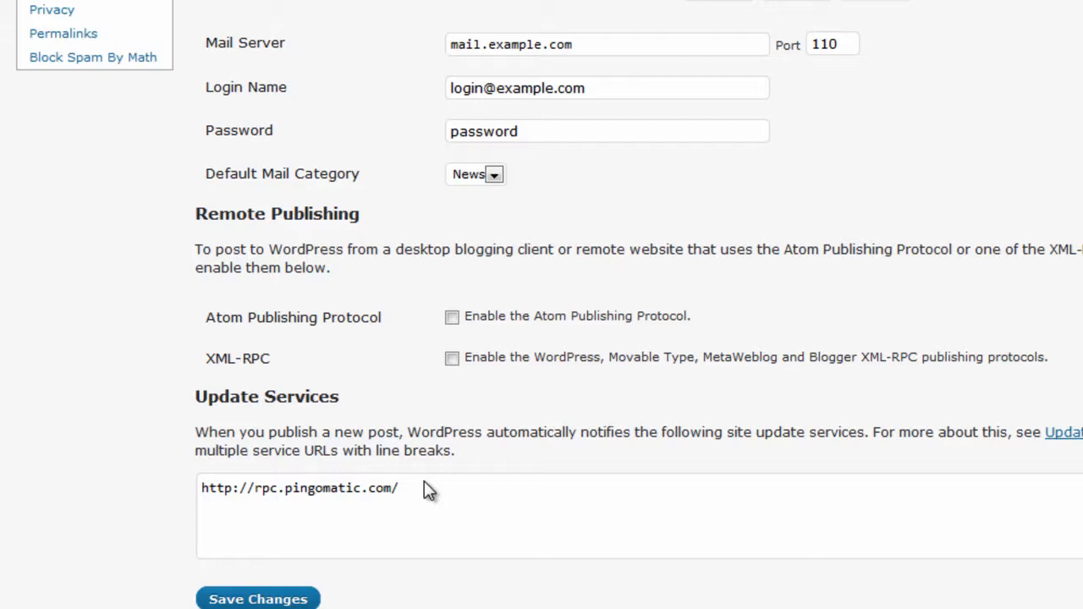
scroll("up", 3)
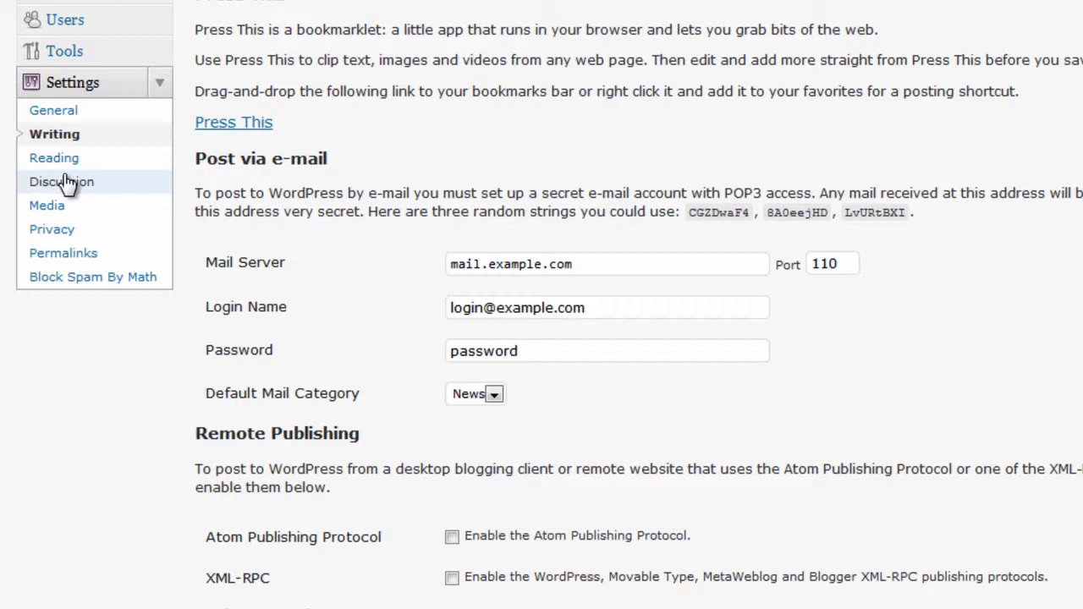
View Reading Settings with latest posts front page, 10 posts per page and feed summaries.
left_click(54, 157)
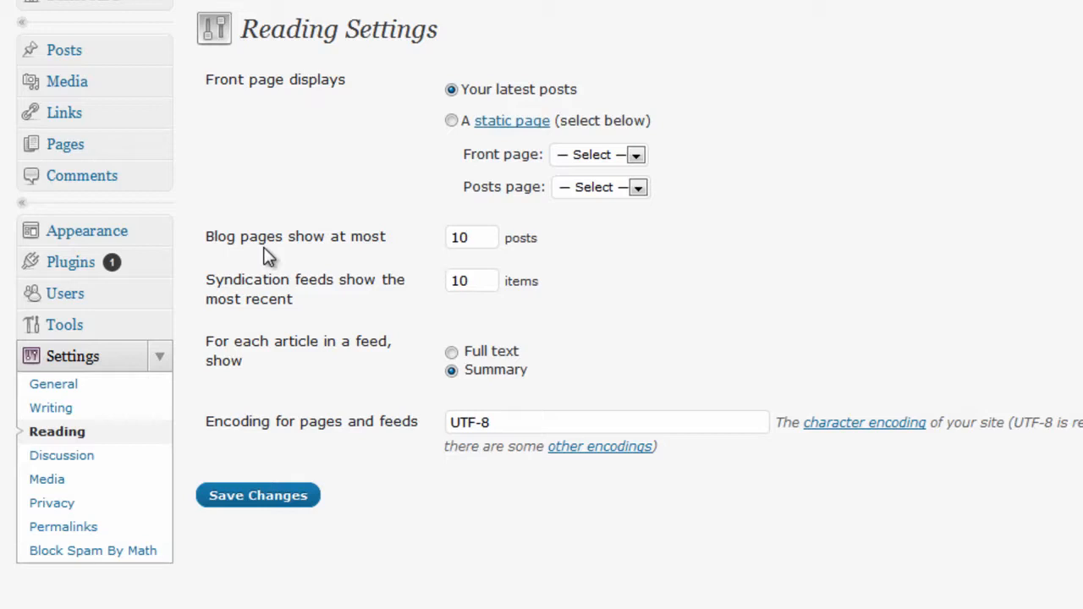
mouse_move(482, 484)
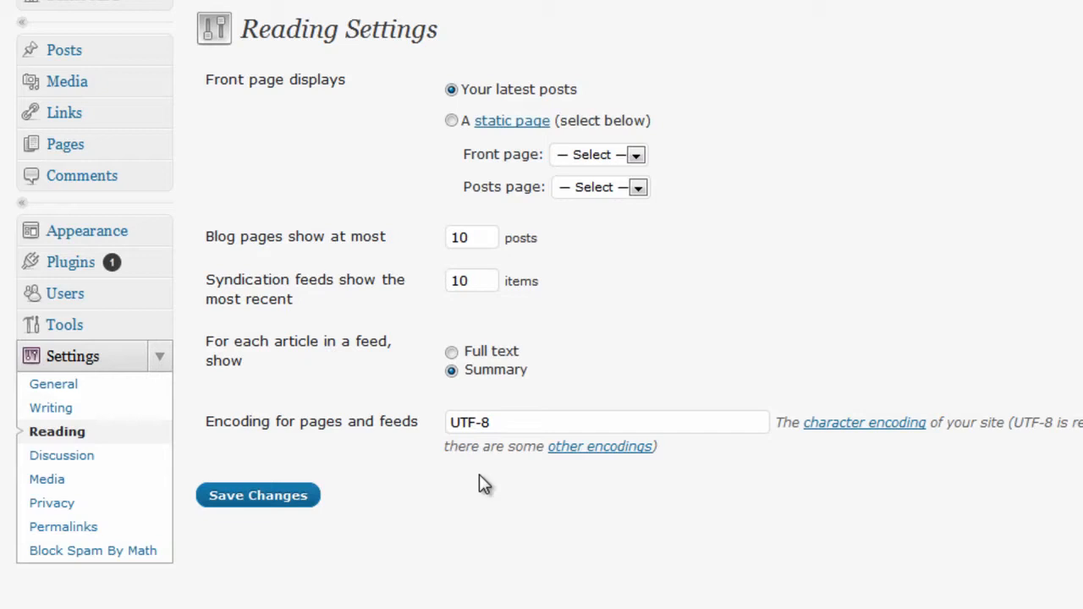
mouse_move(354, 374)
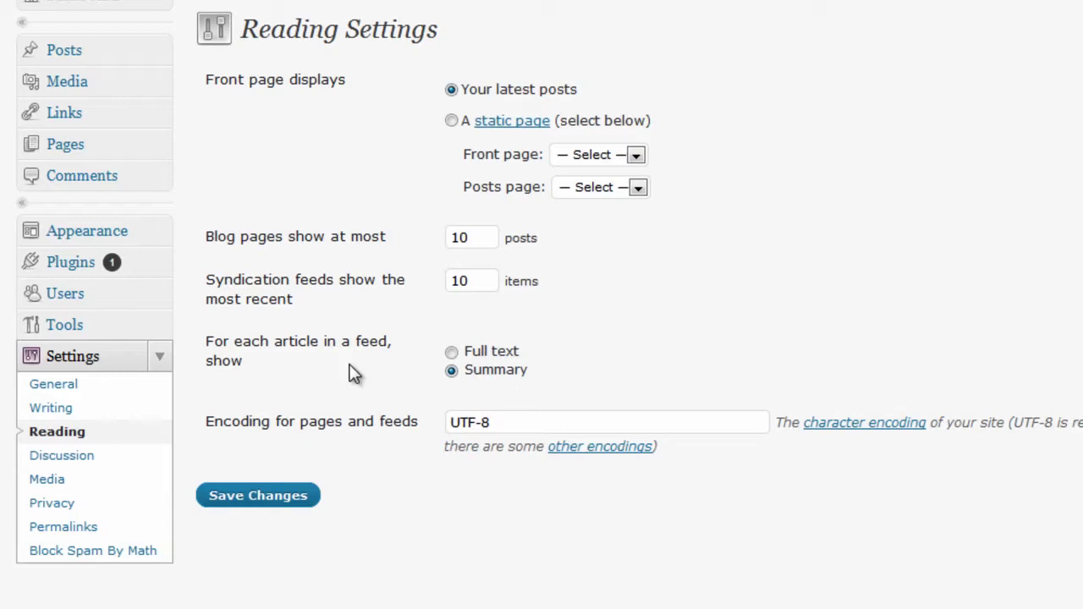
Review Discussion Settings, scrolling through comment rules, moderation and avatar options.
left_click(68, 456)
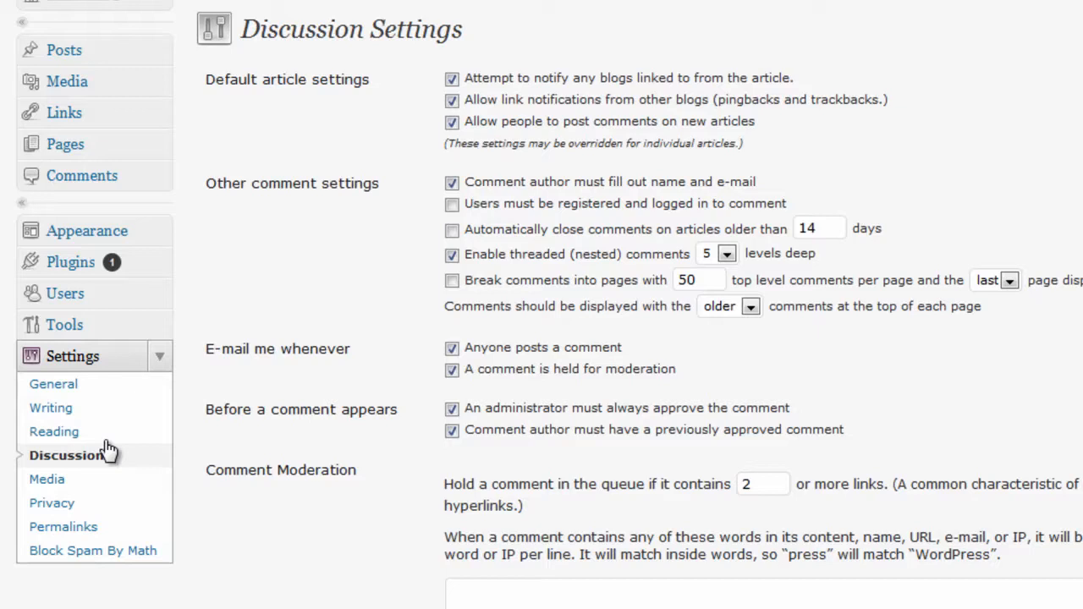
mouse_move(573, 340)
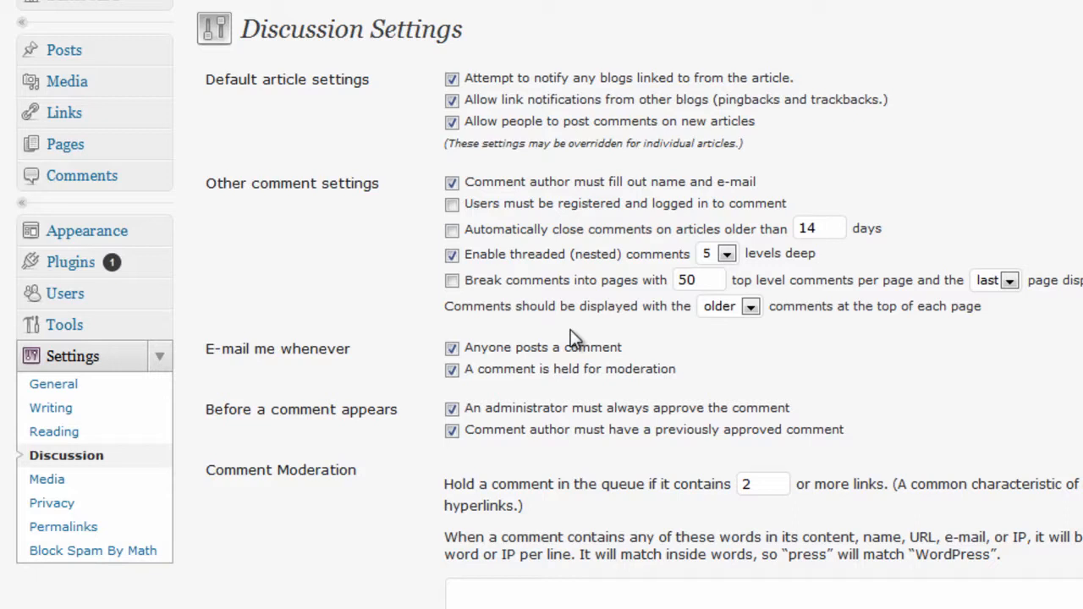
double_click(278, 348)
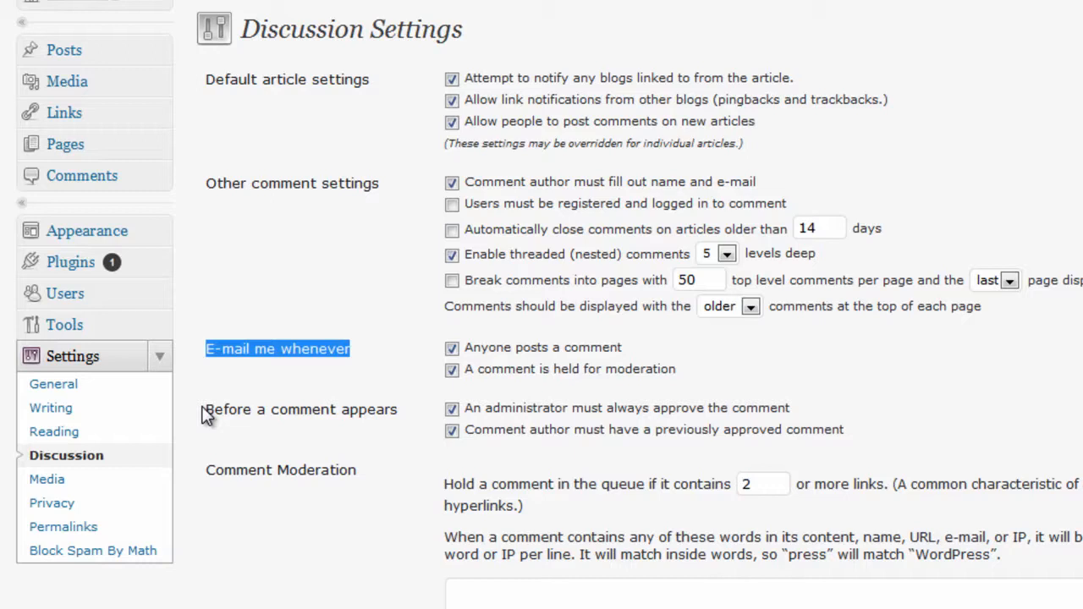
scroll("down", 3)
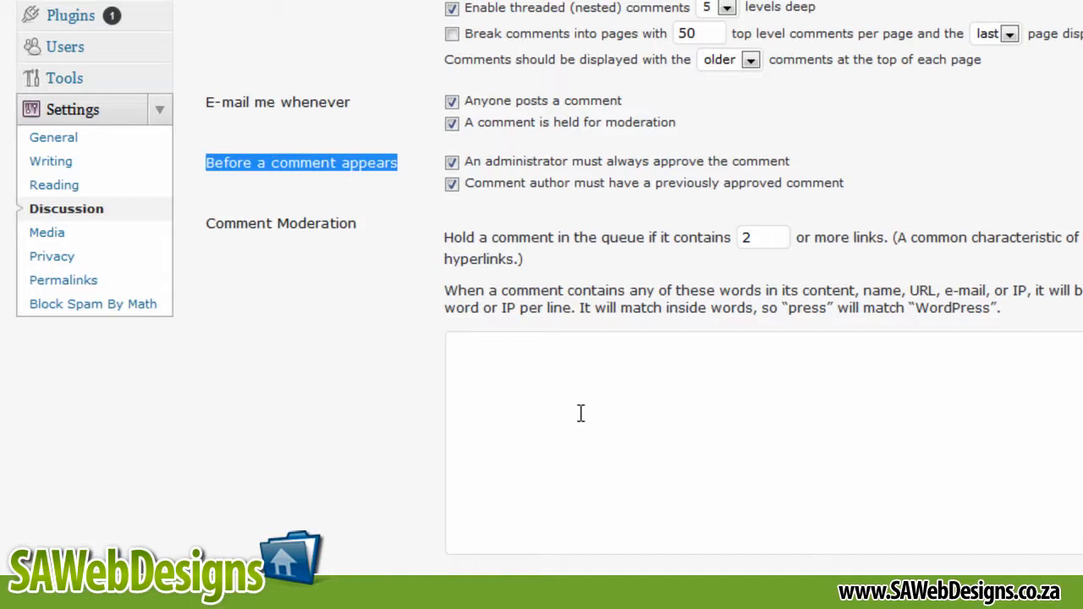
scroll("down", 3)
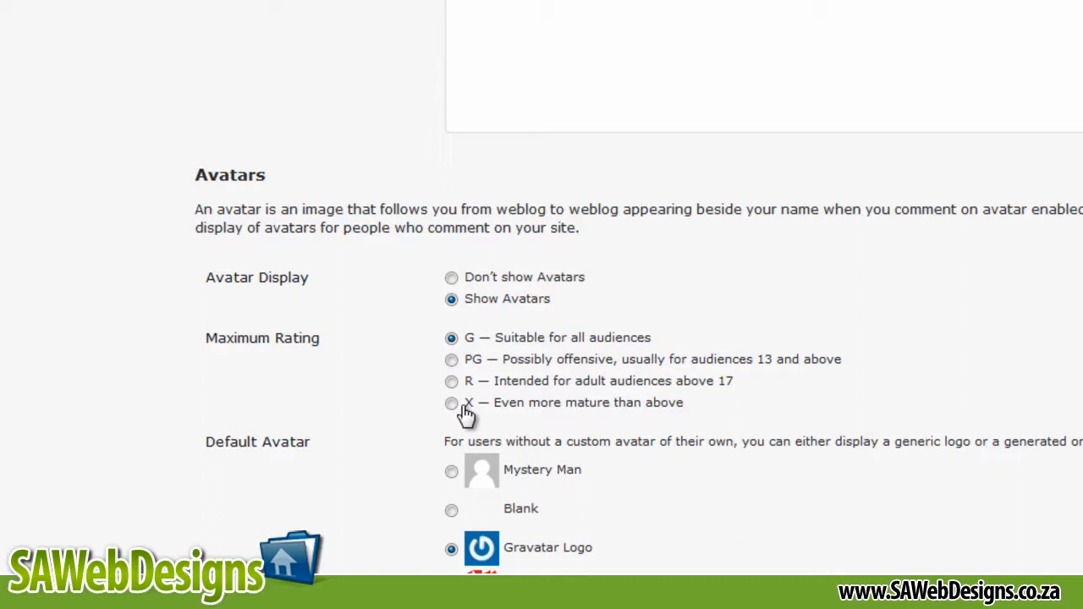
scroll("down", 3)
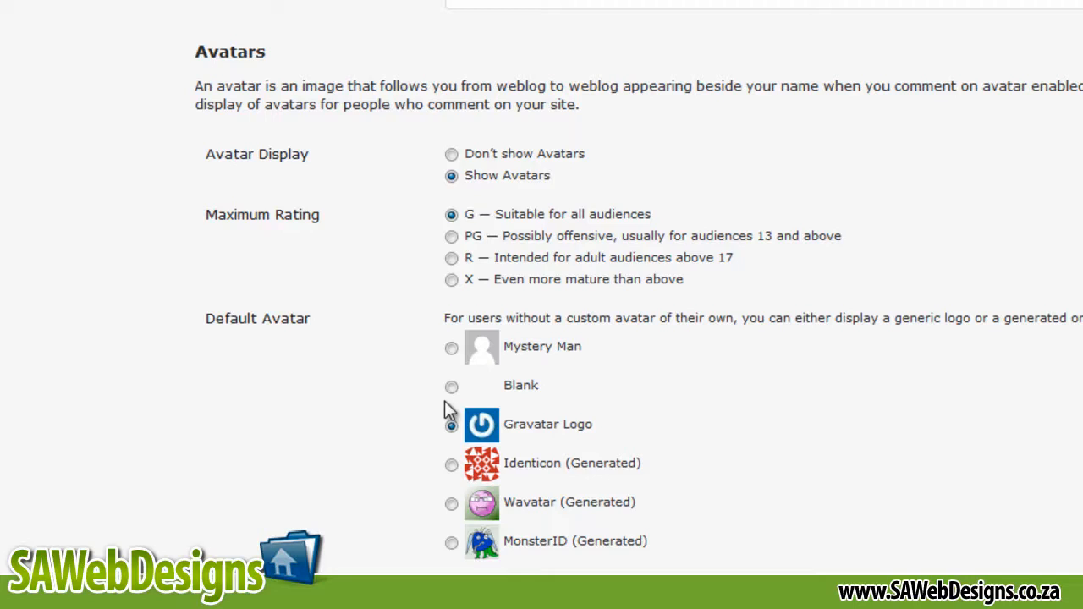
scroll("up", 3)
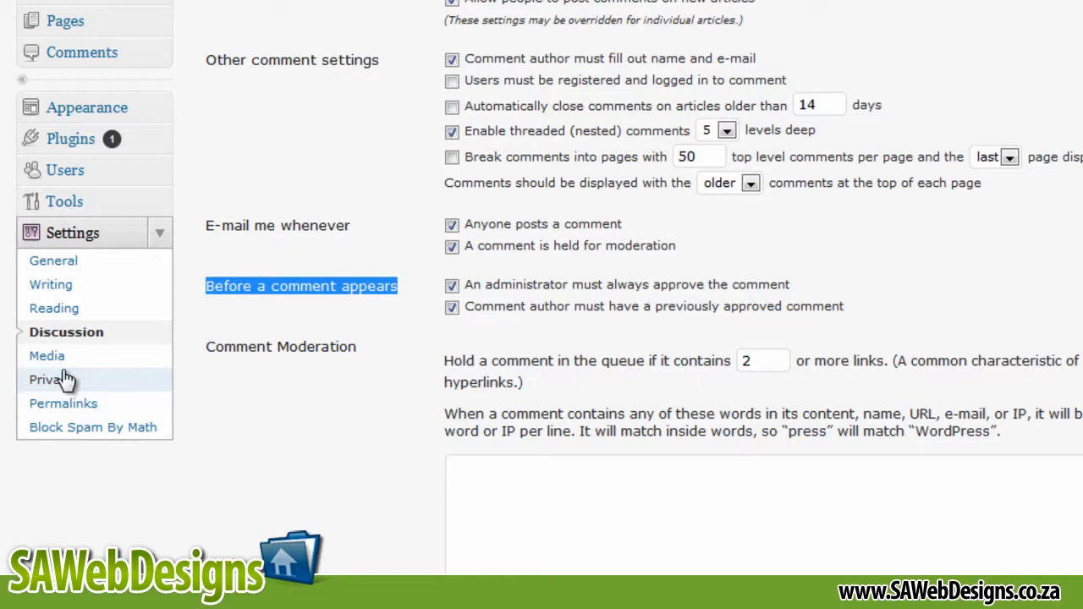
Review Media Settings image sizes, then move on to Permalink Settings with Month and name.
left_click(47, 355)
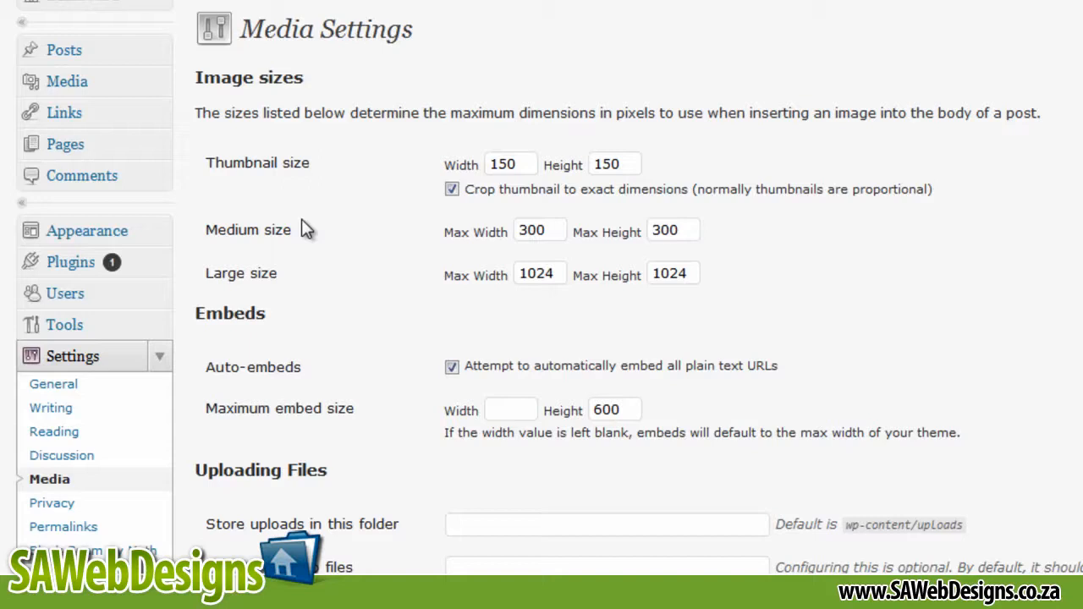
mouse_move(298, 223)
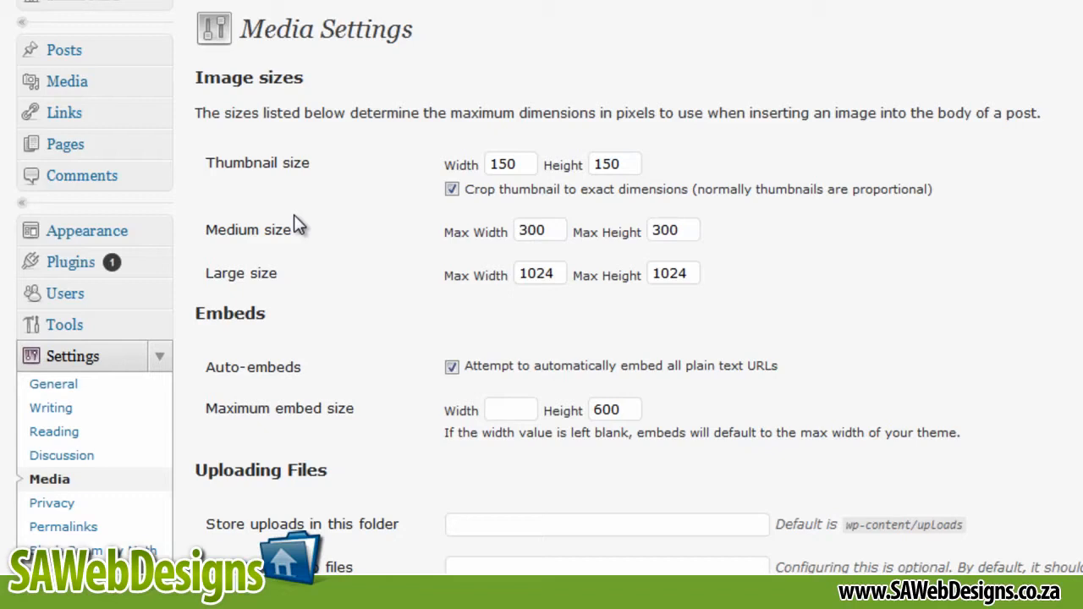
scroll("down", 3)
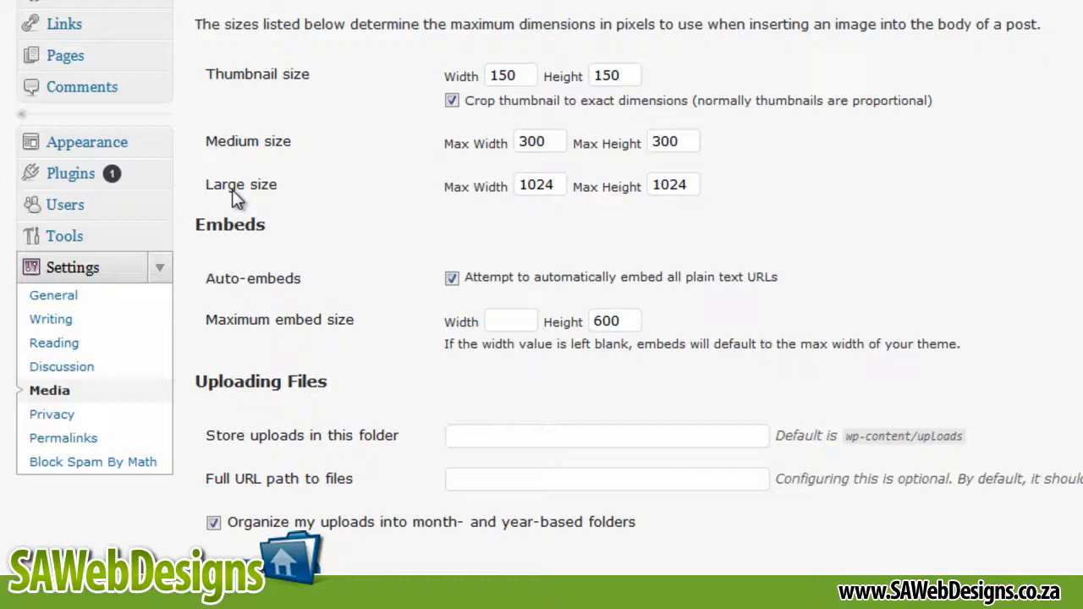
left_click(50, 413)
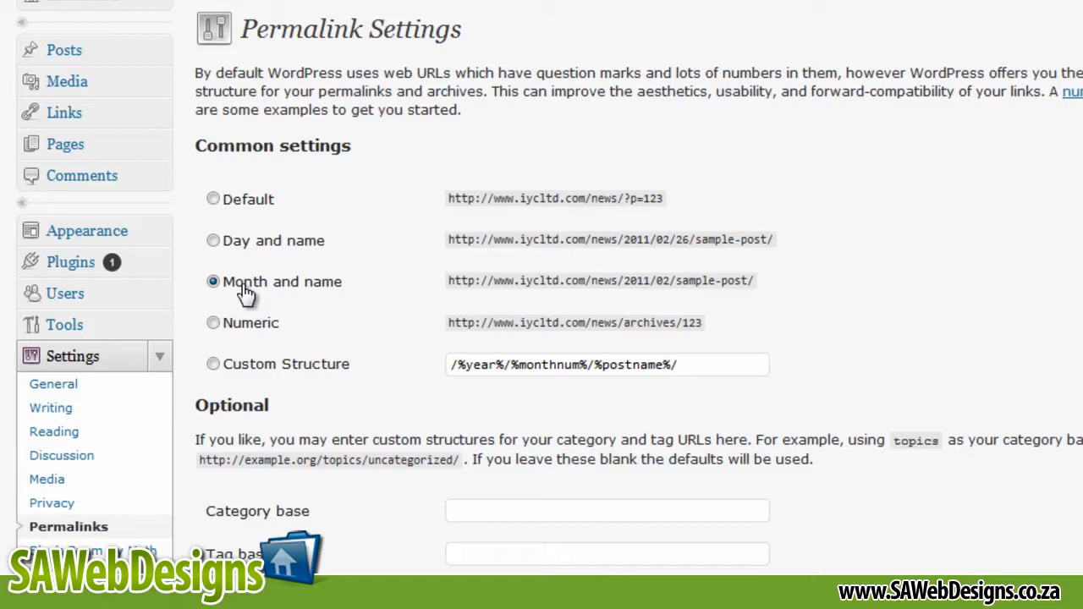
mouse_move(666, 211)
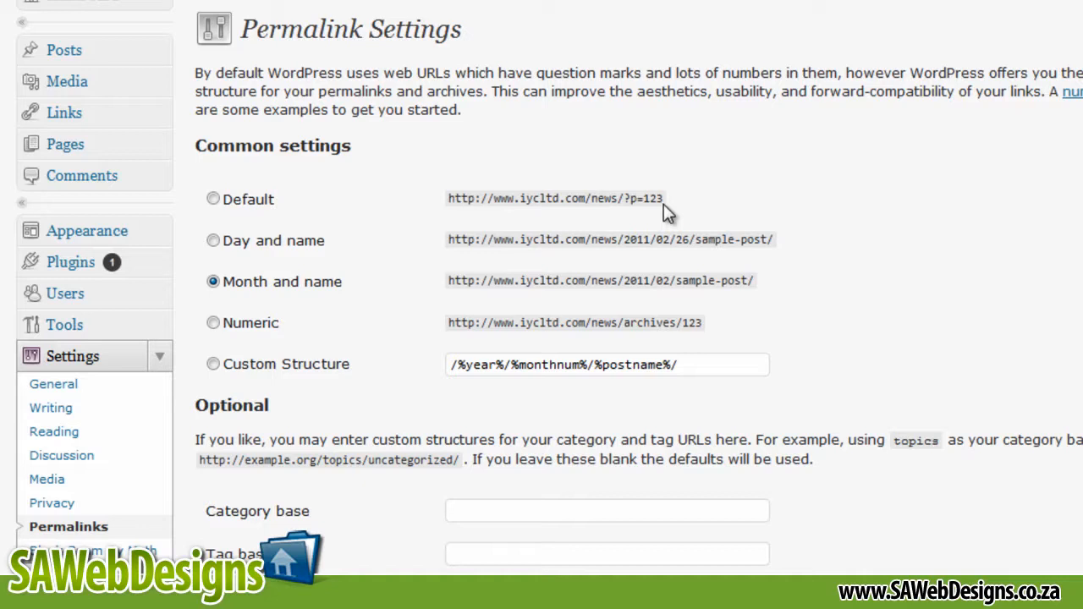
mouse_move(318, 291)
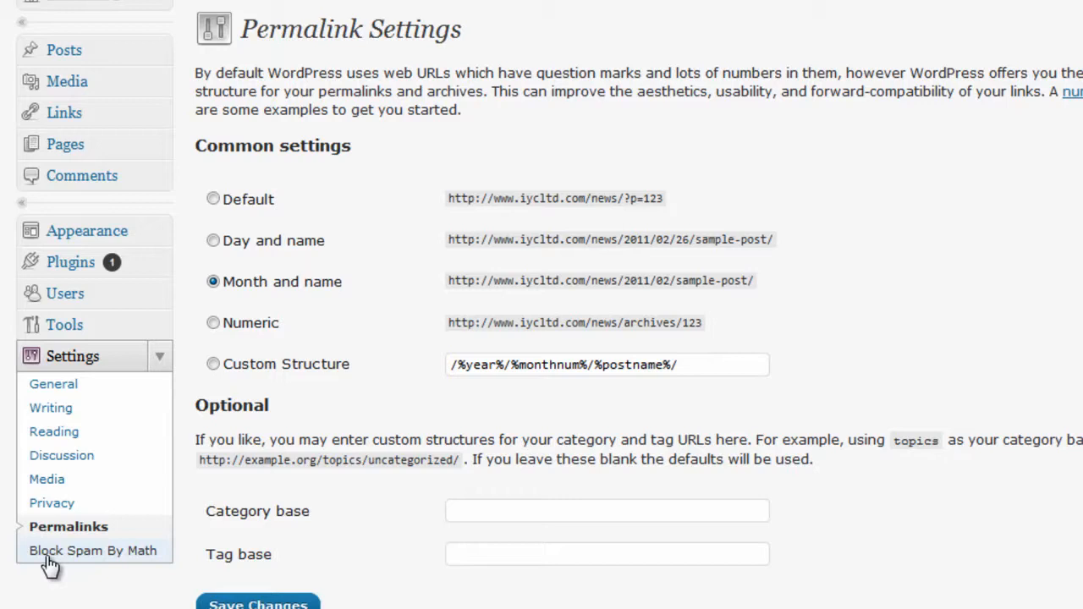
mouse_move(100, 561)
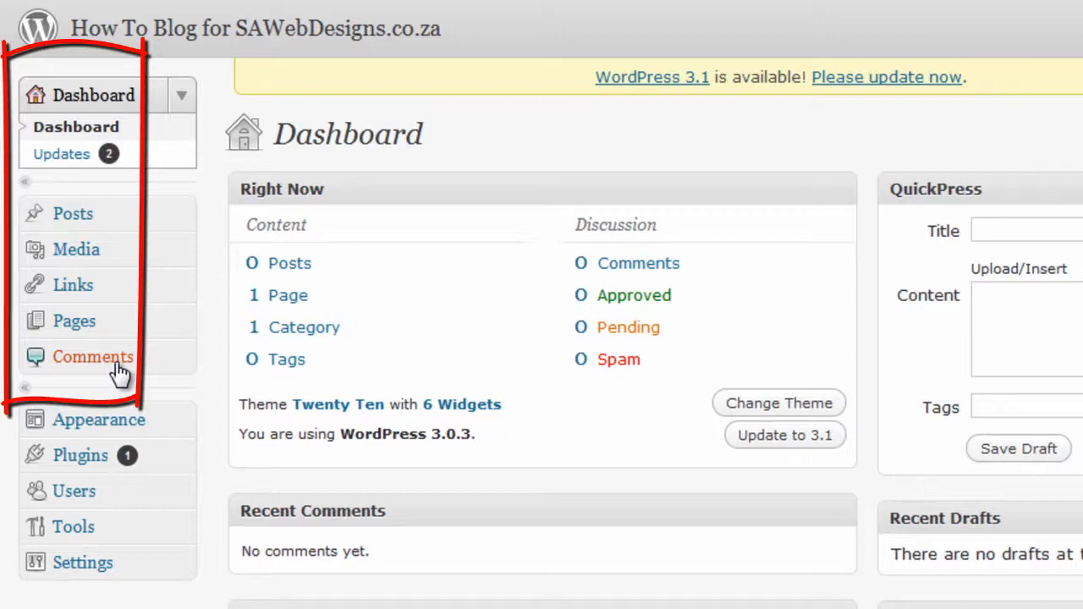
mouse_move(75, 491)
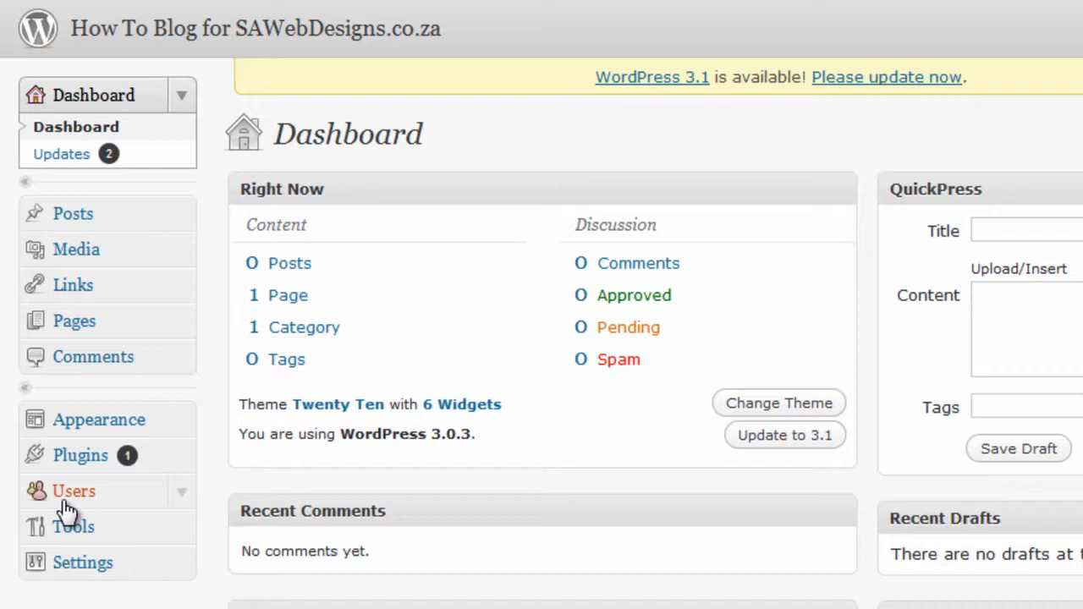